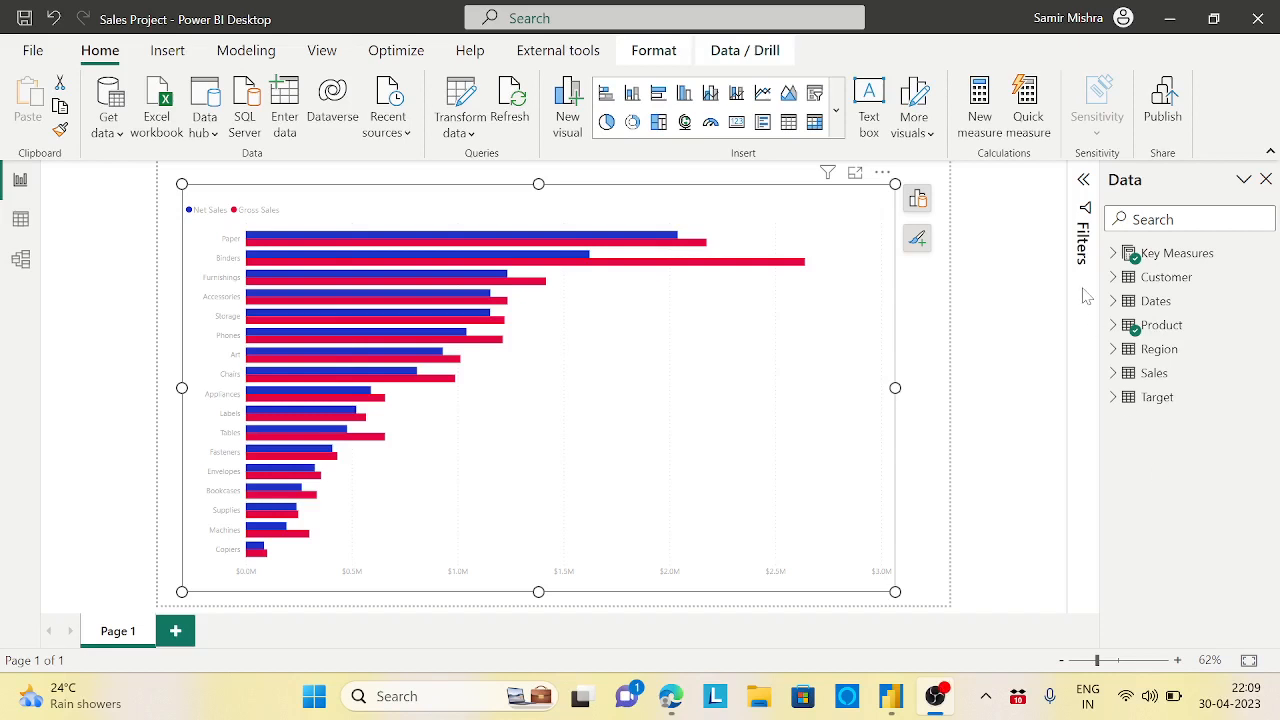
mouse_move(850, 585)
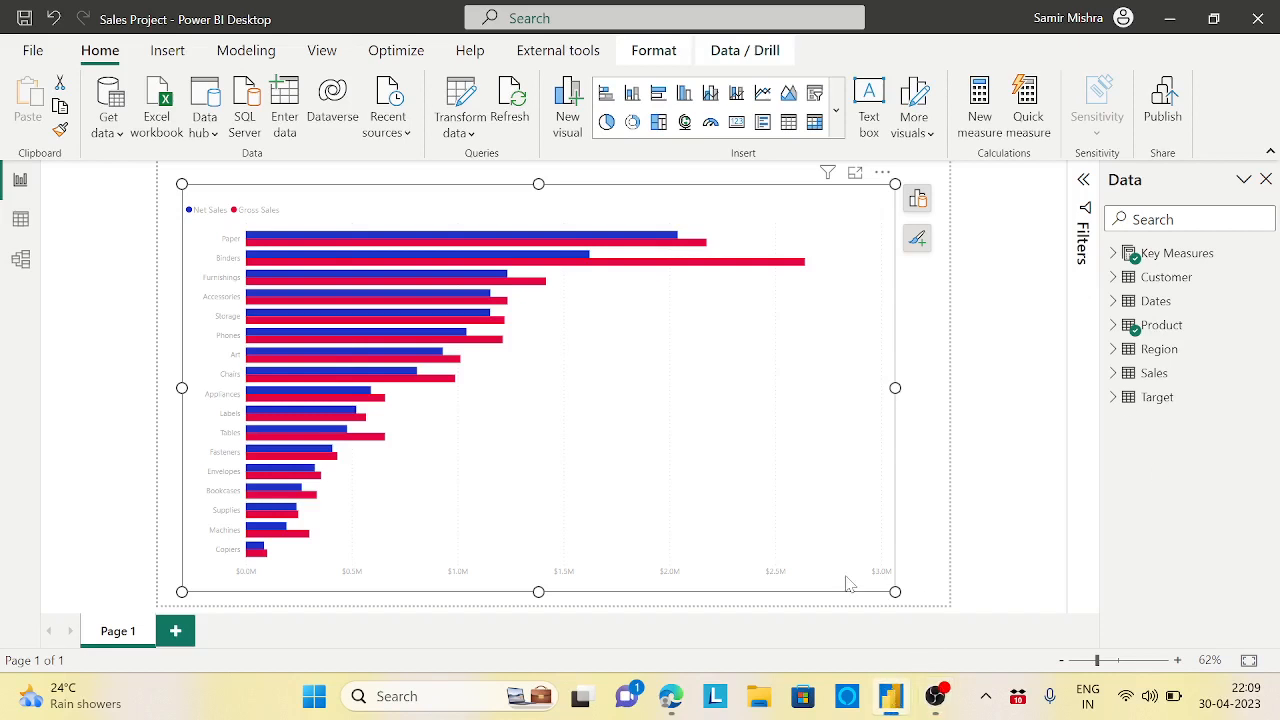
mouse_move(795, 502)
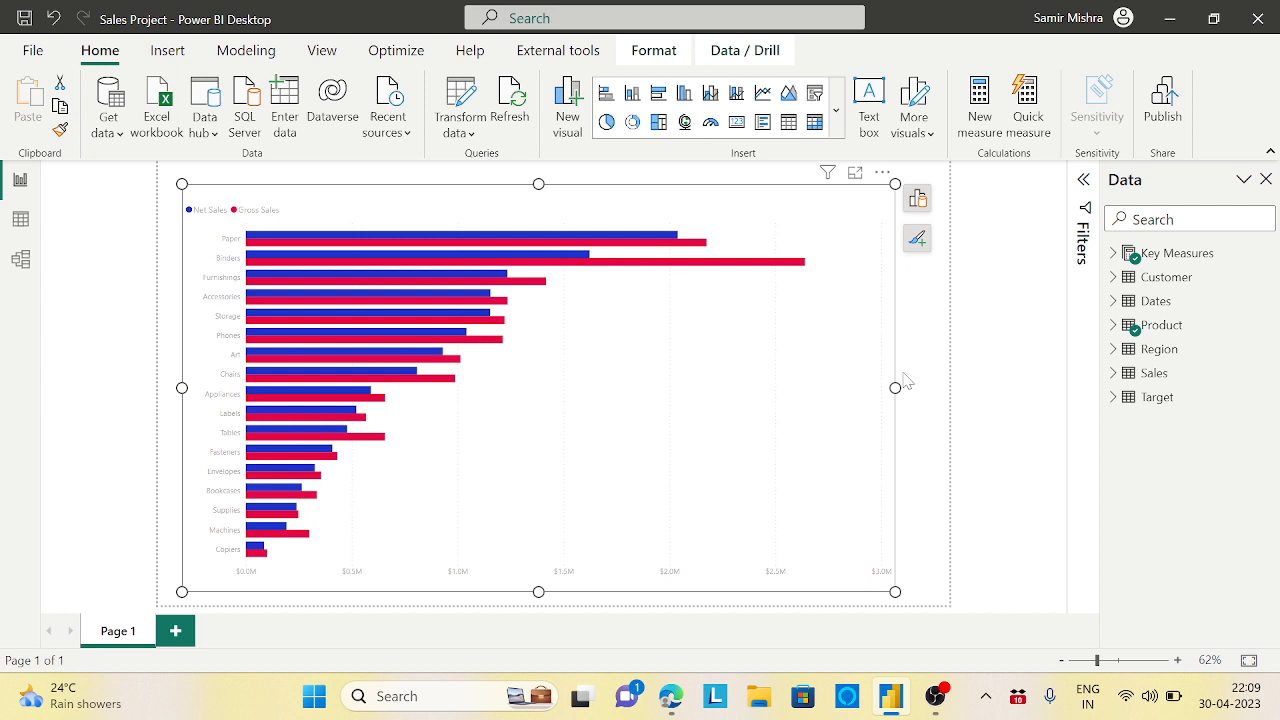
Reveal the bar chart's field setup: Sub-Category on Y, Net and Gross Sales on X
click(917, 197)
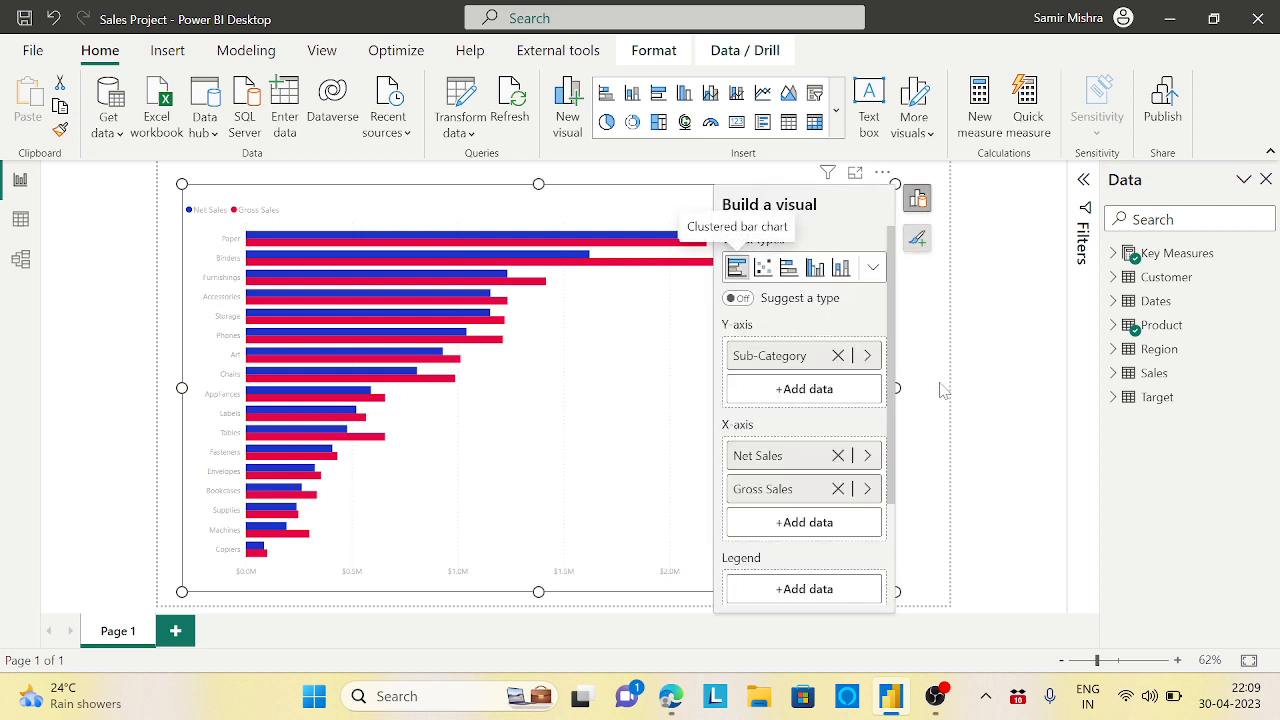
mouse_move(775, 356)
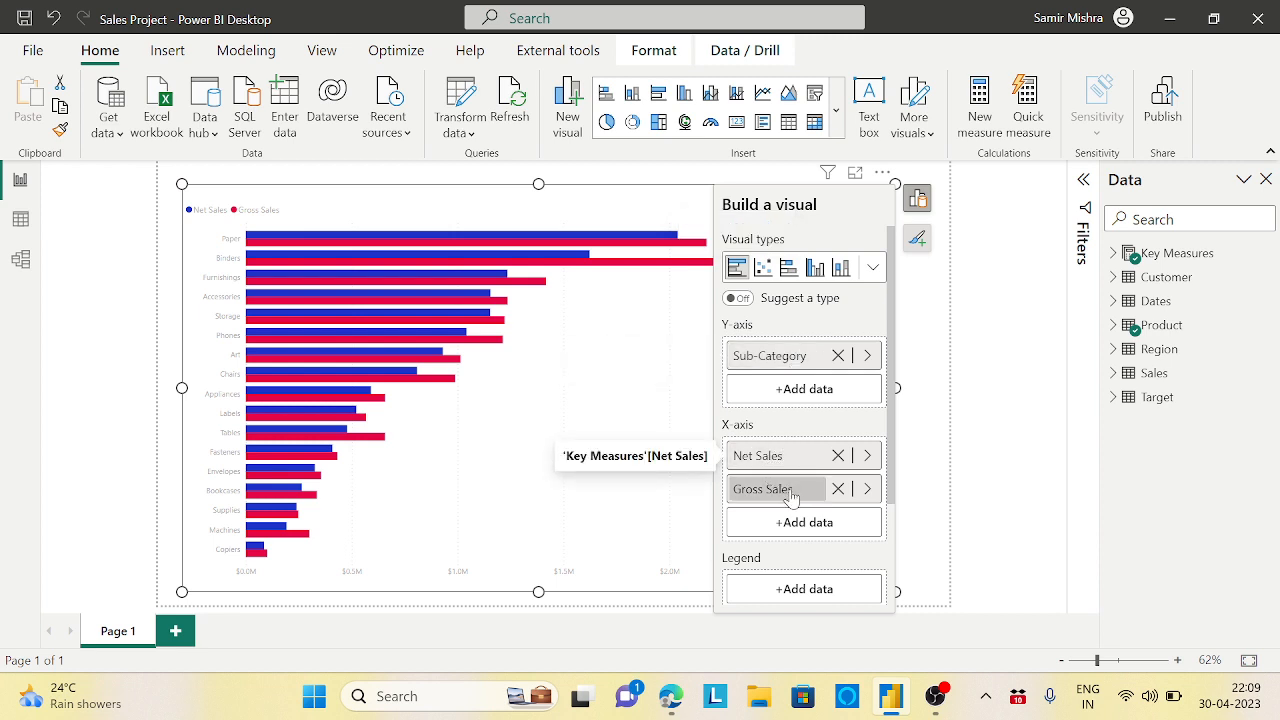
mouse_move(630, 395)
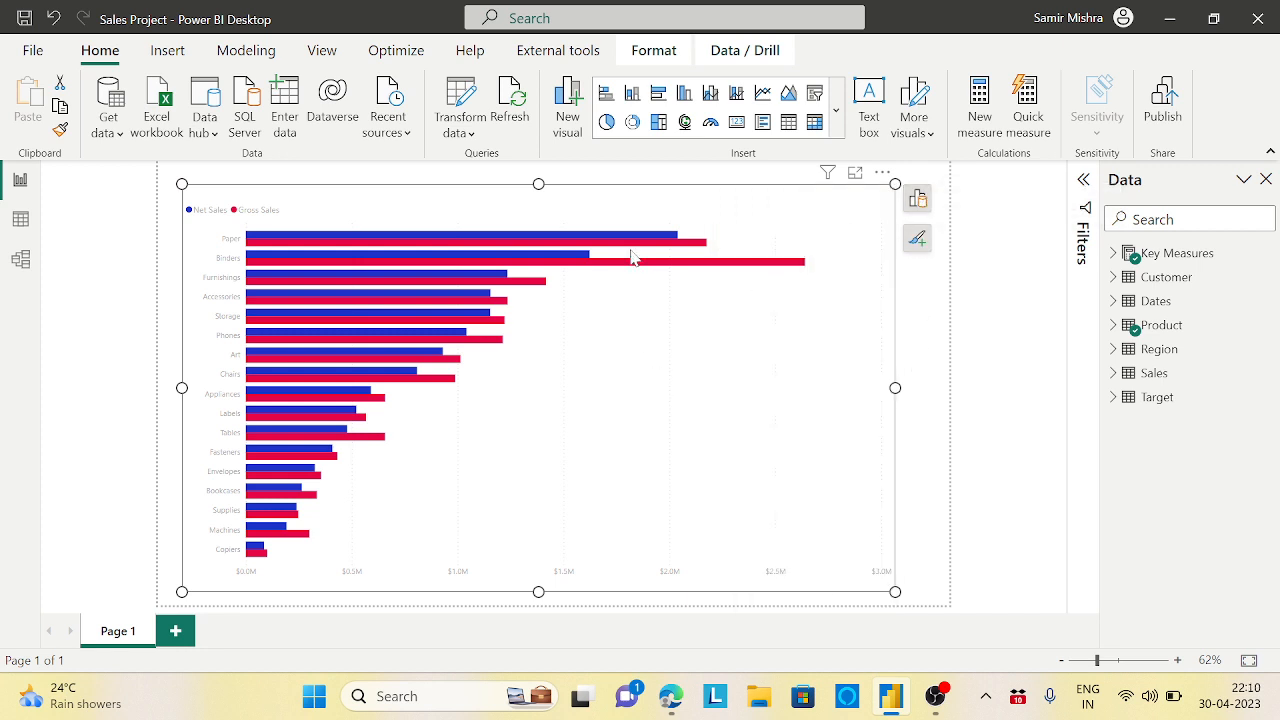
mouse_move(440, 277)
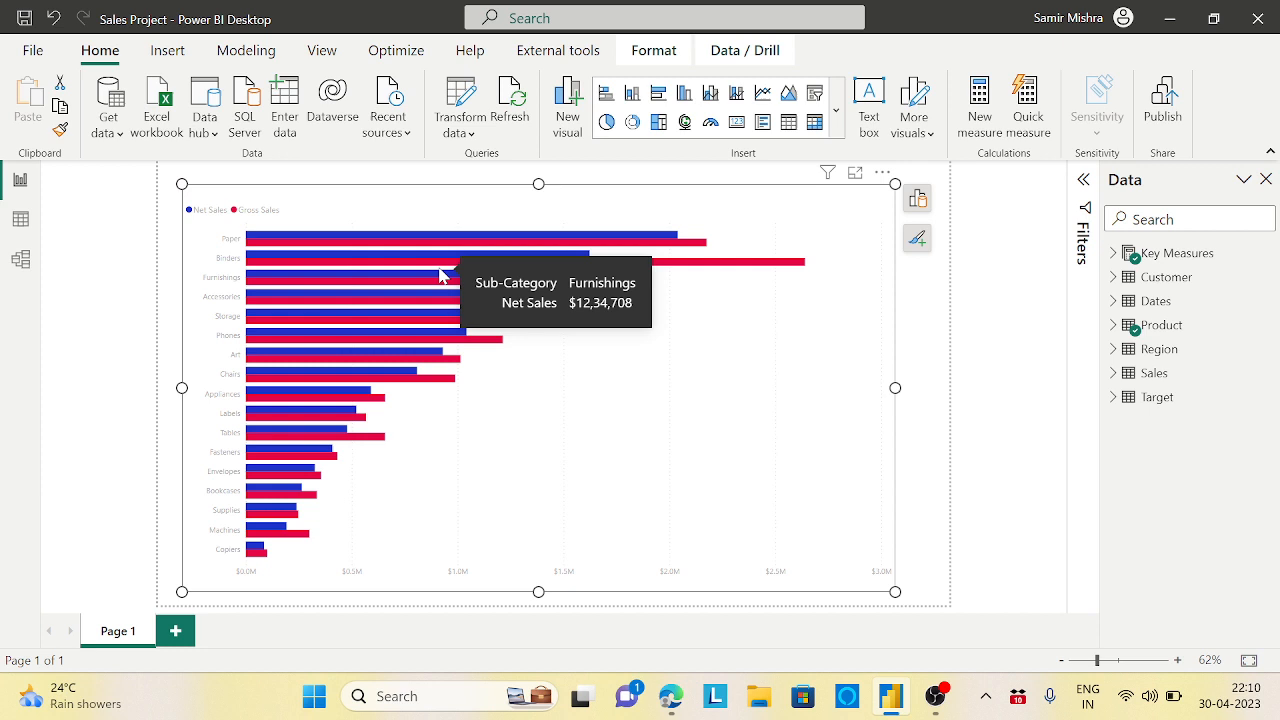
mouse_move(433, 306)
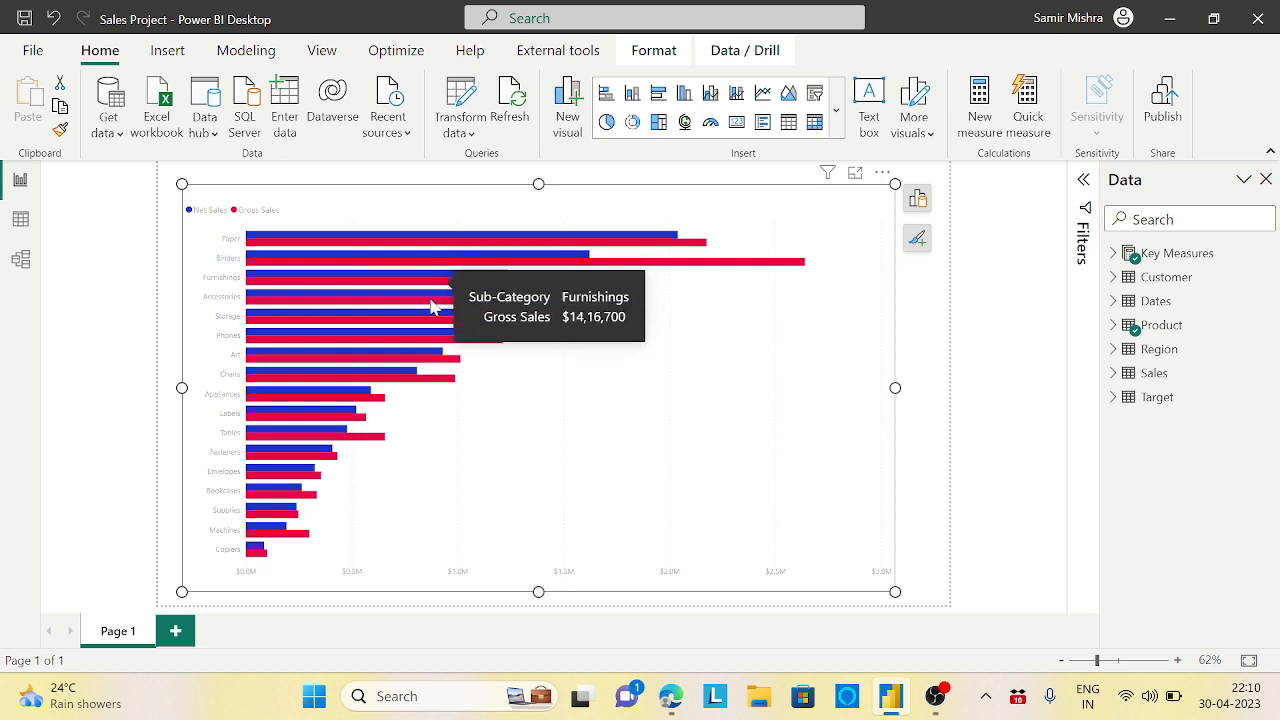
mouse_move(452, 505)
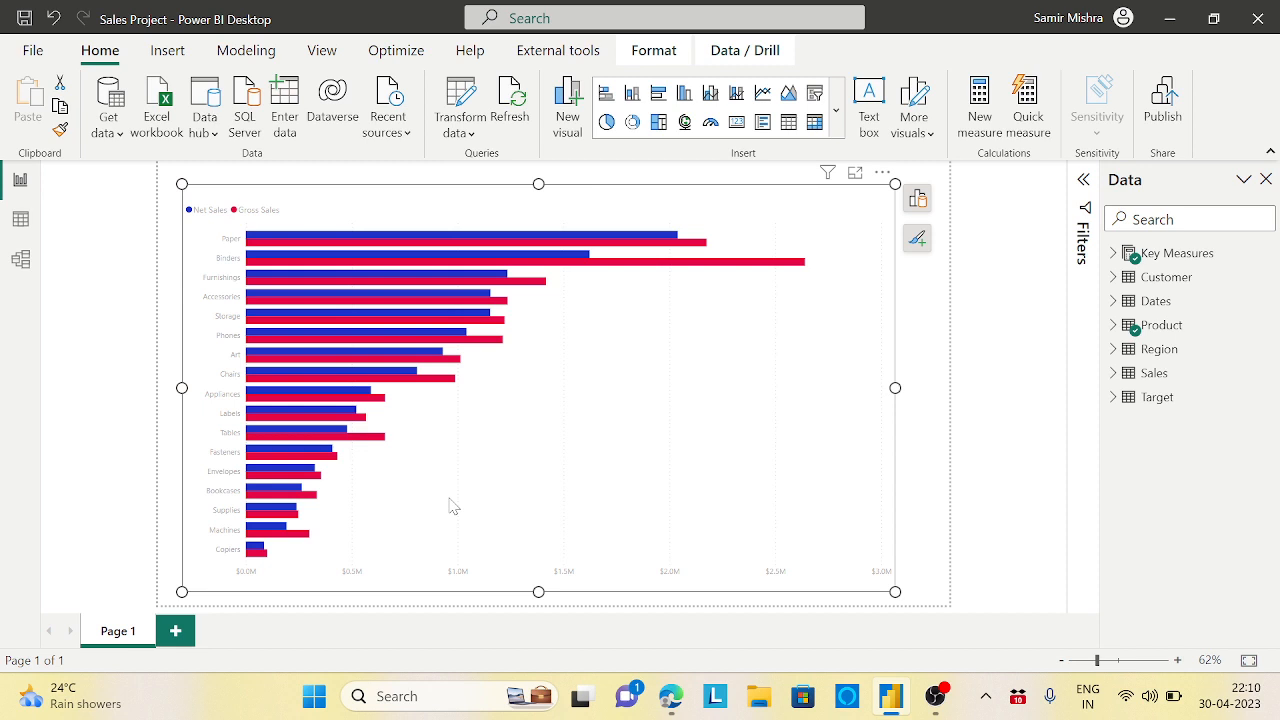
mouse_move(923, 558)
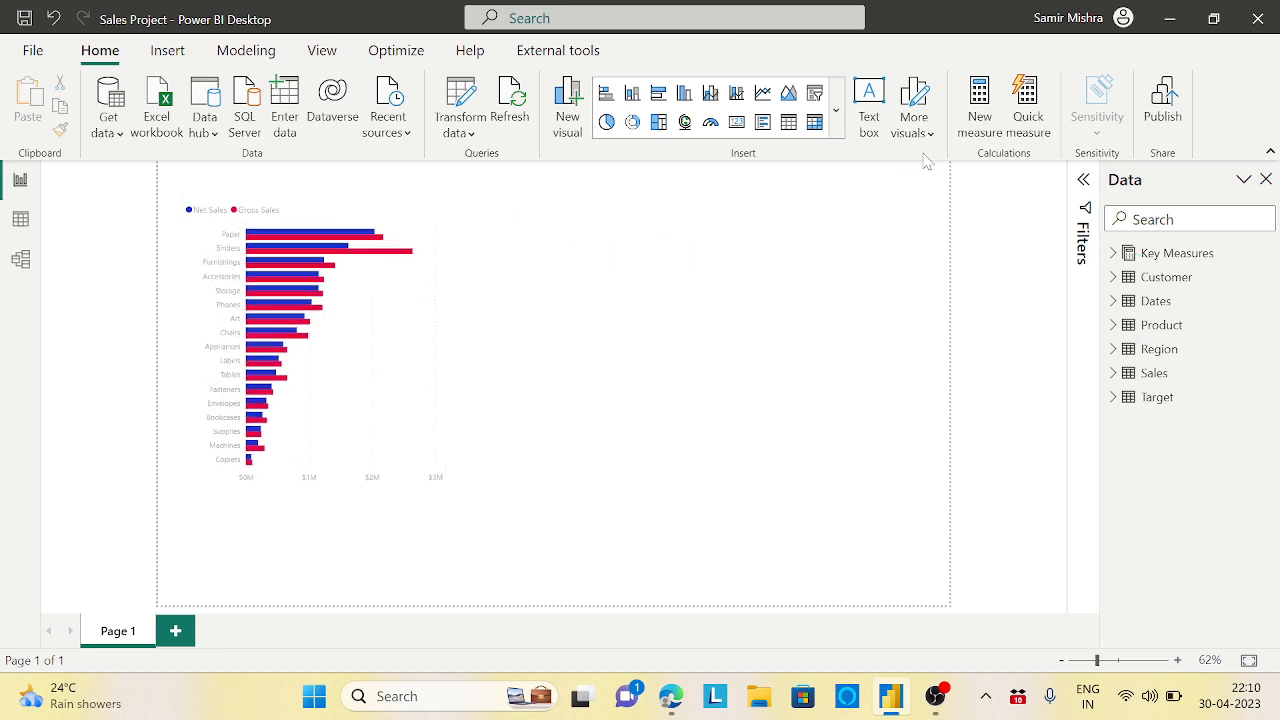
Search AppSource for 'tor' and add the Tornado chart visual to the report
click(913, 104)
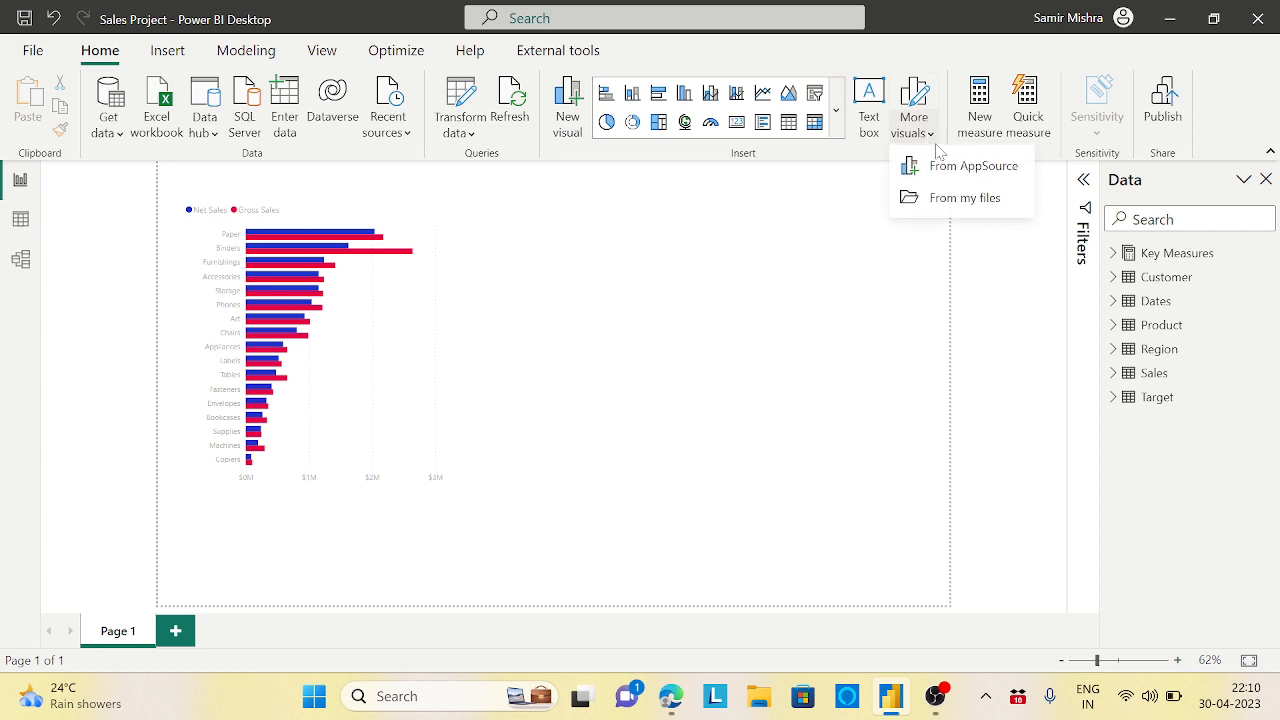
click(972, 165)
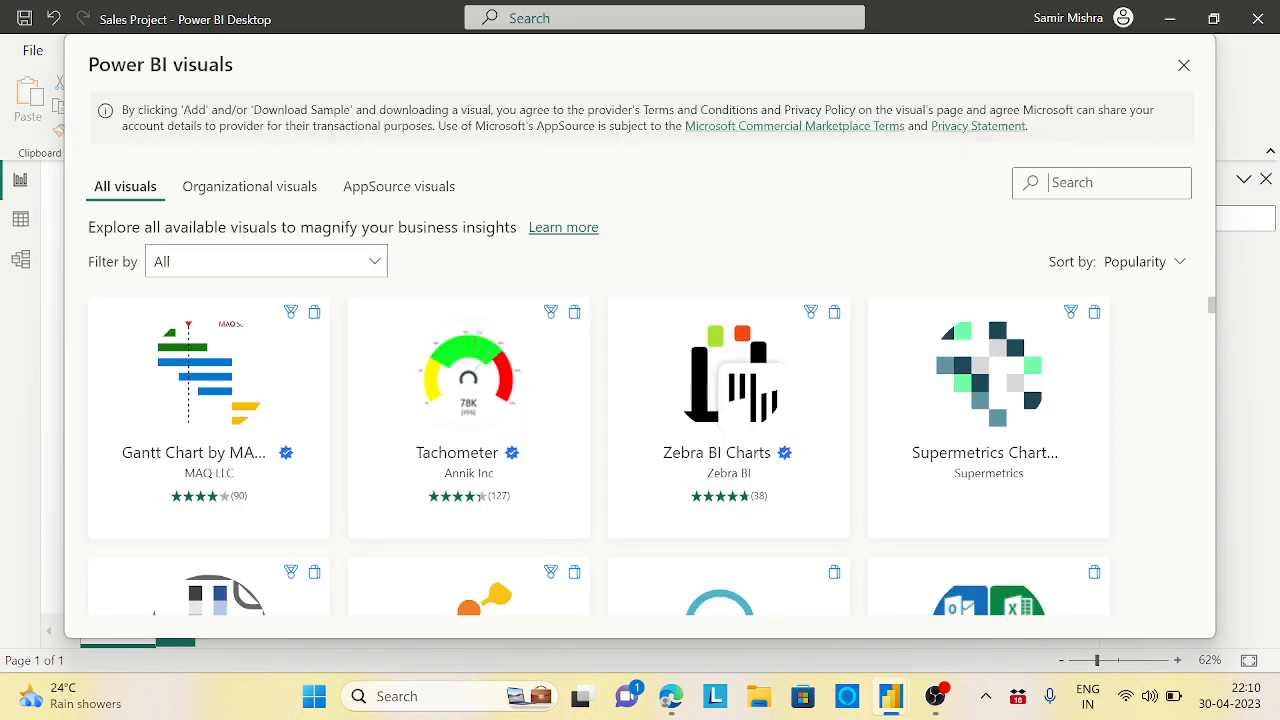
text(tornad)
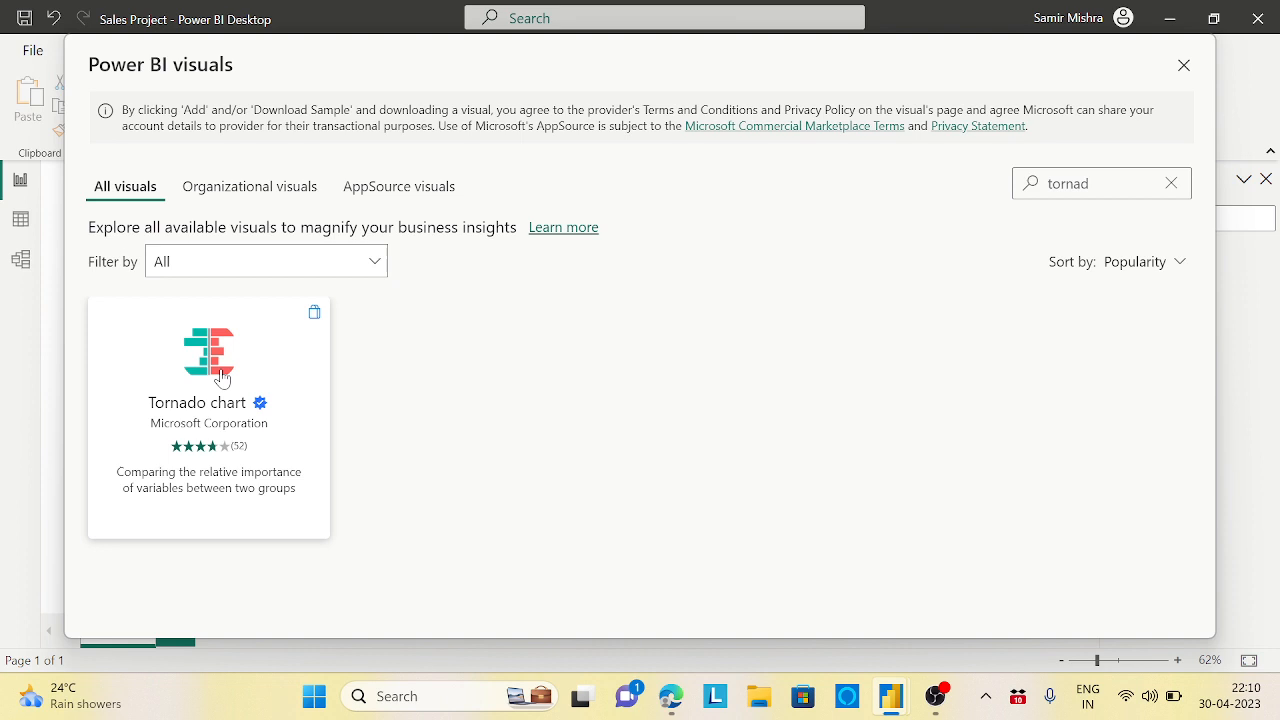
click(208, 355)
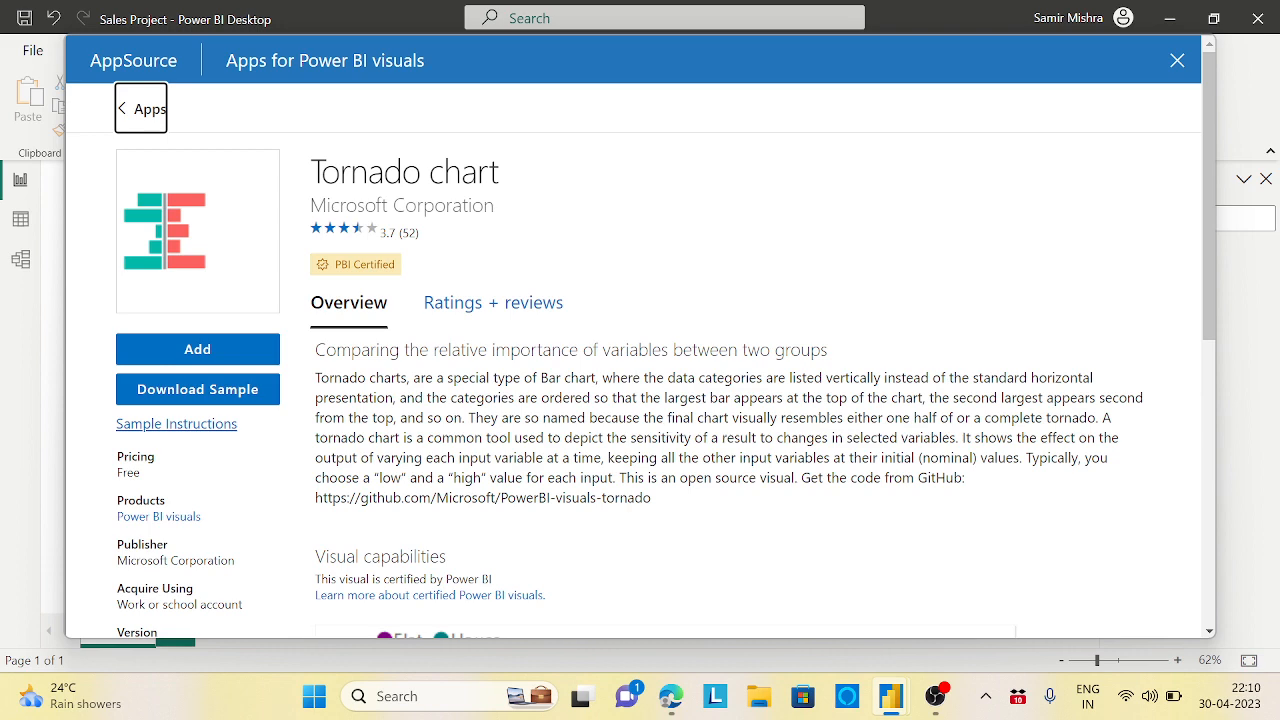
click(1177, 60)
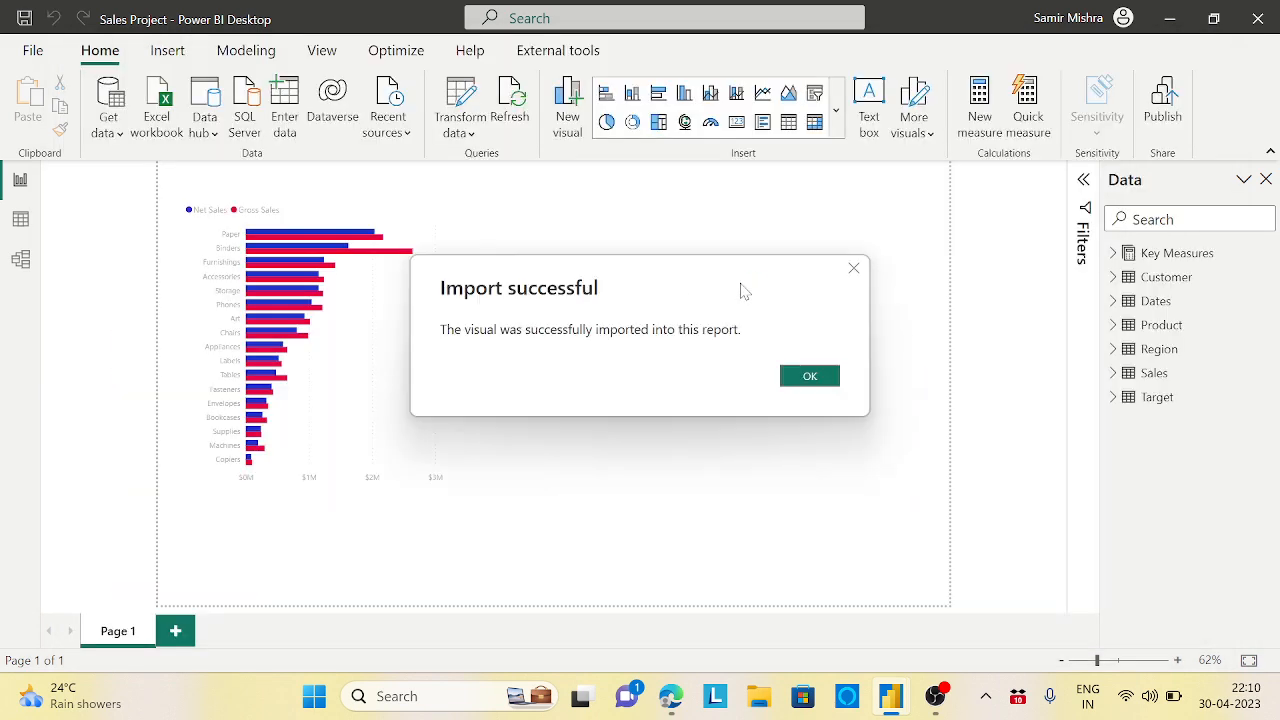
Dismiss the import confirmation and insert a blank Tornado chart on Page 1
click(810, 375)
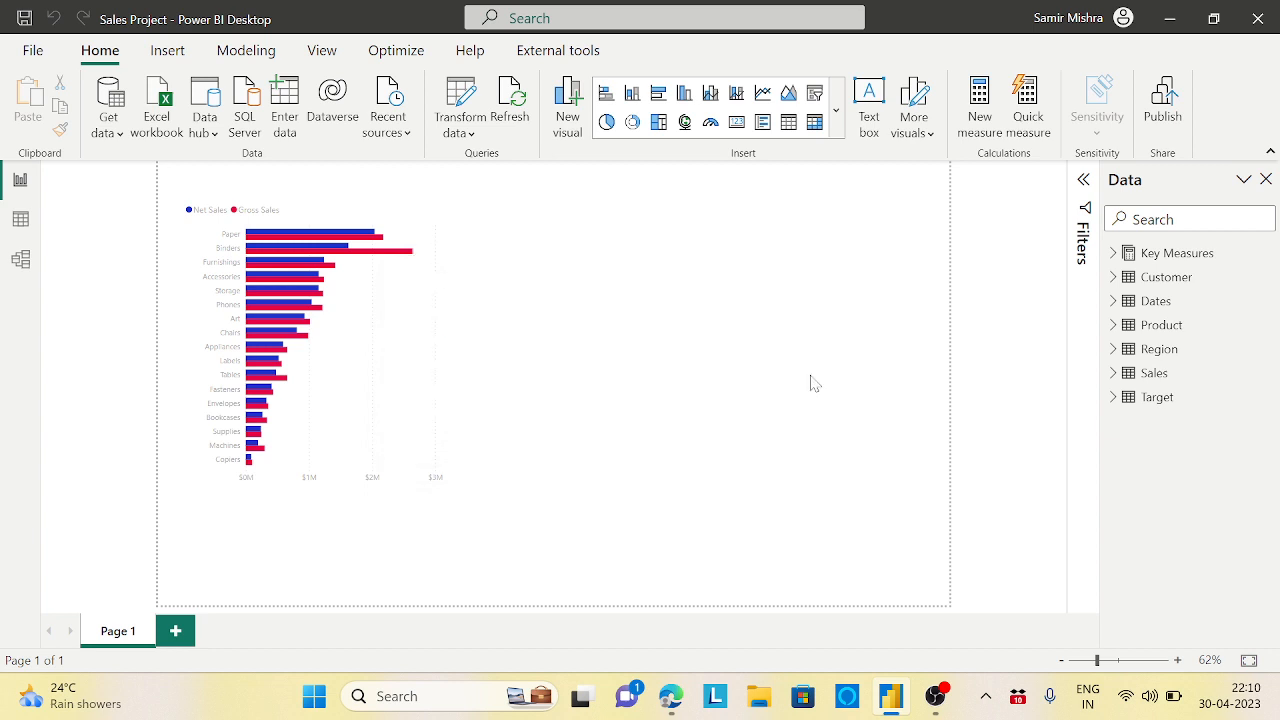
mouse_move(814, 122)
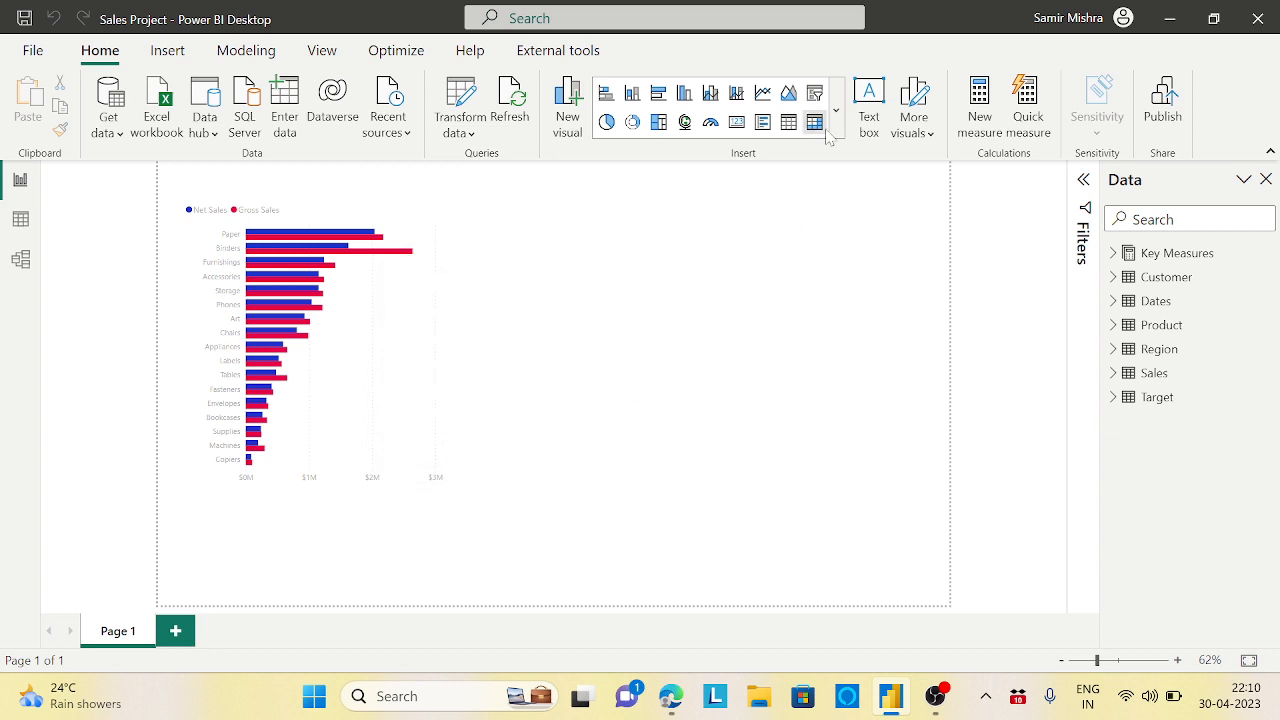
click(837, 110)
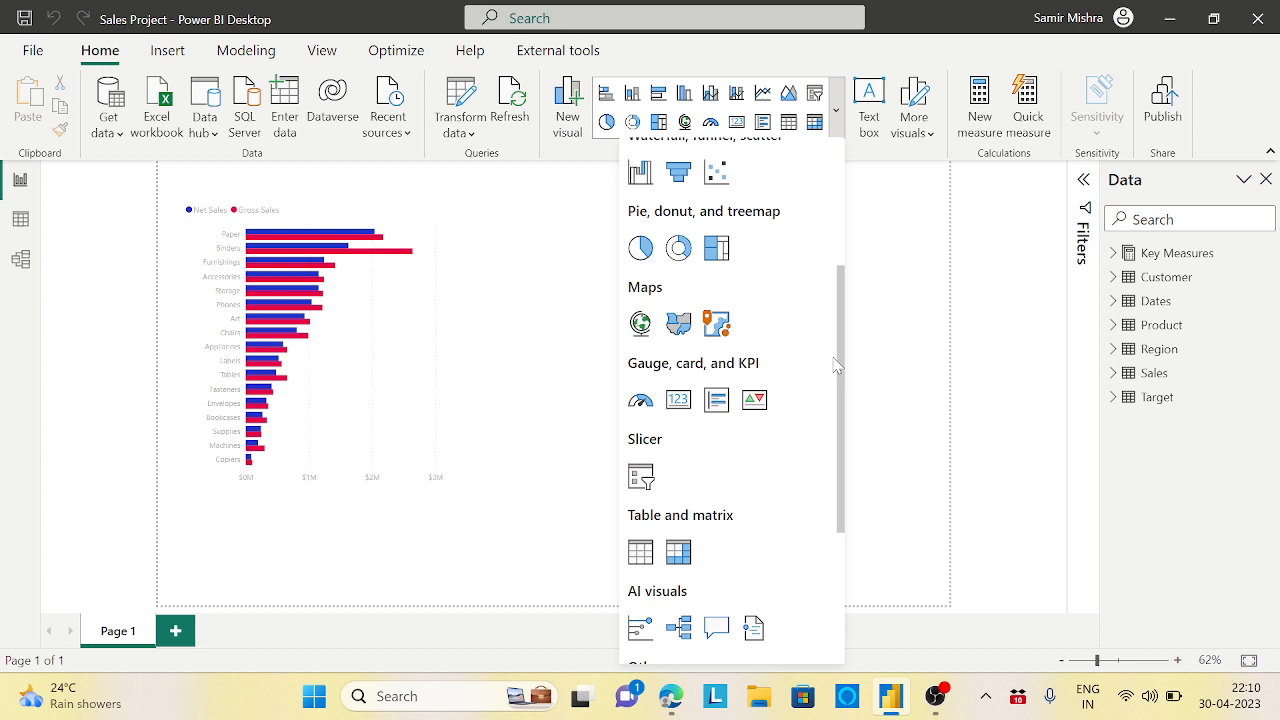
scroll(down, 3)
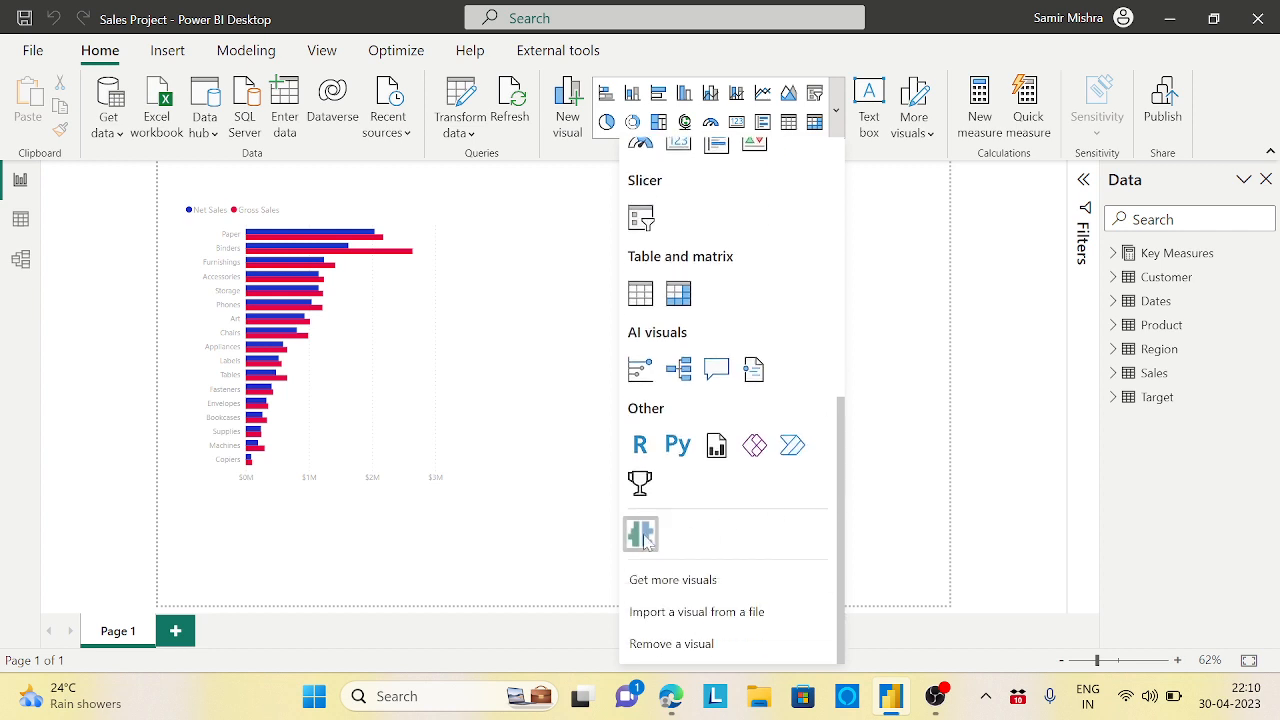
click(640, 533)
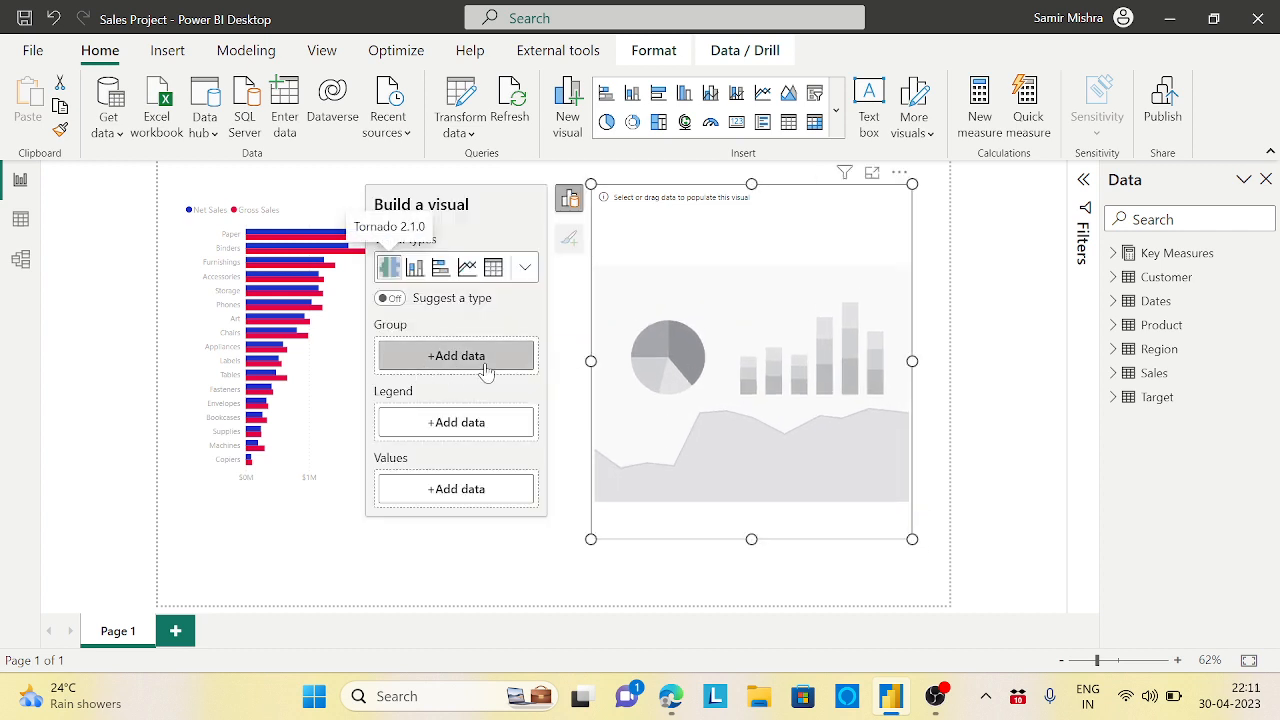
Group the Tornado chart by Product Sub-Category with Net Sales and Gross Sales as values
click(456, 355)
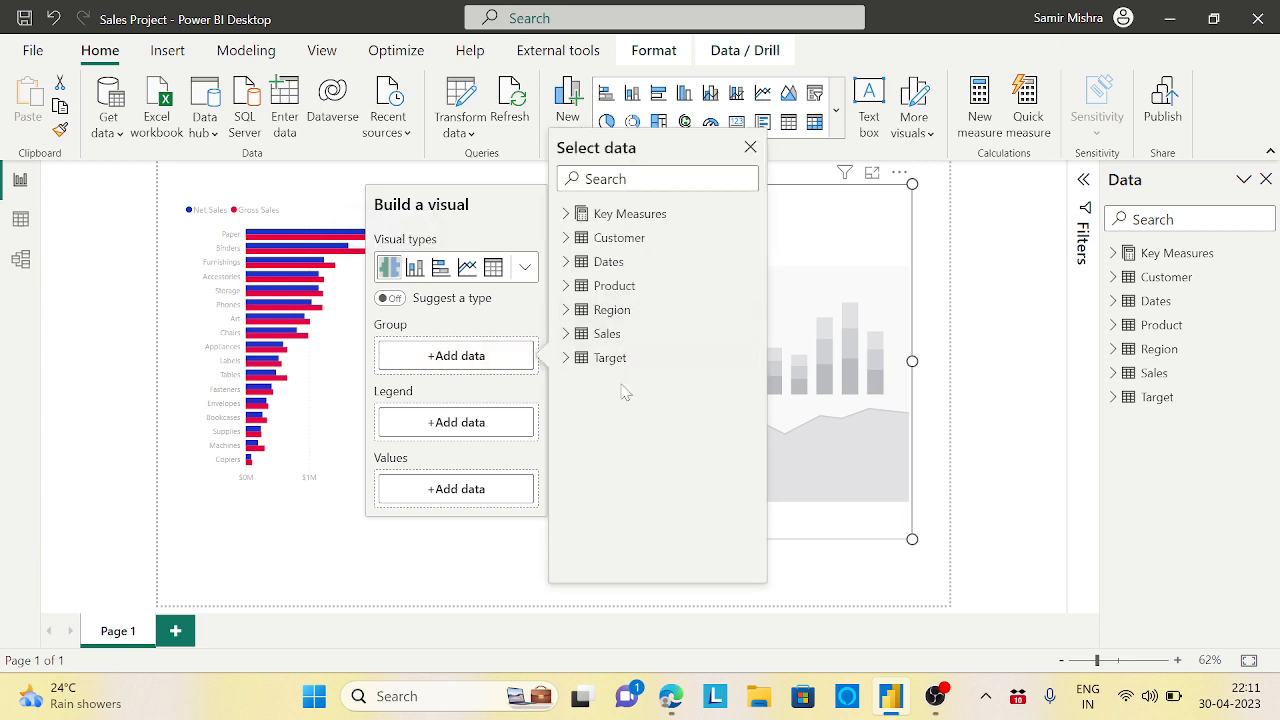
click(566, 285)
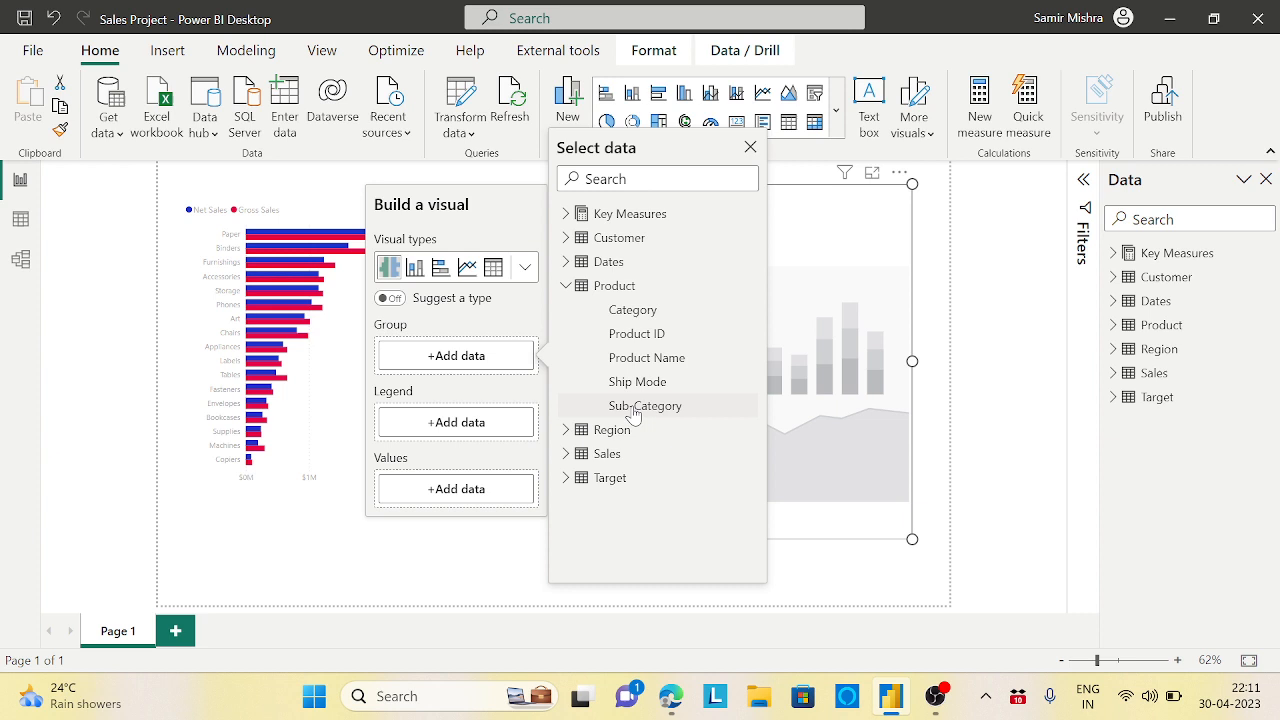
click(645, 405)
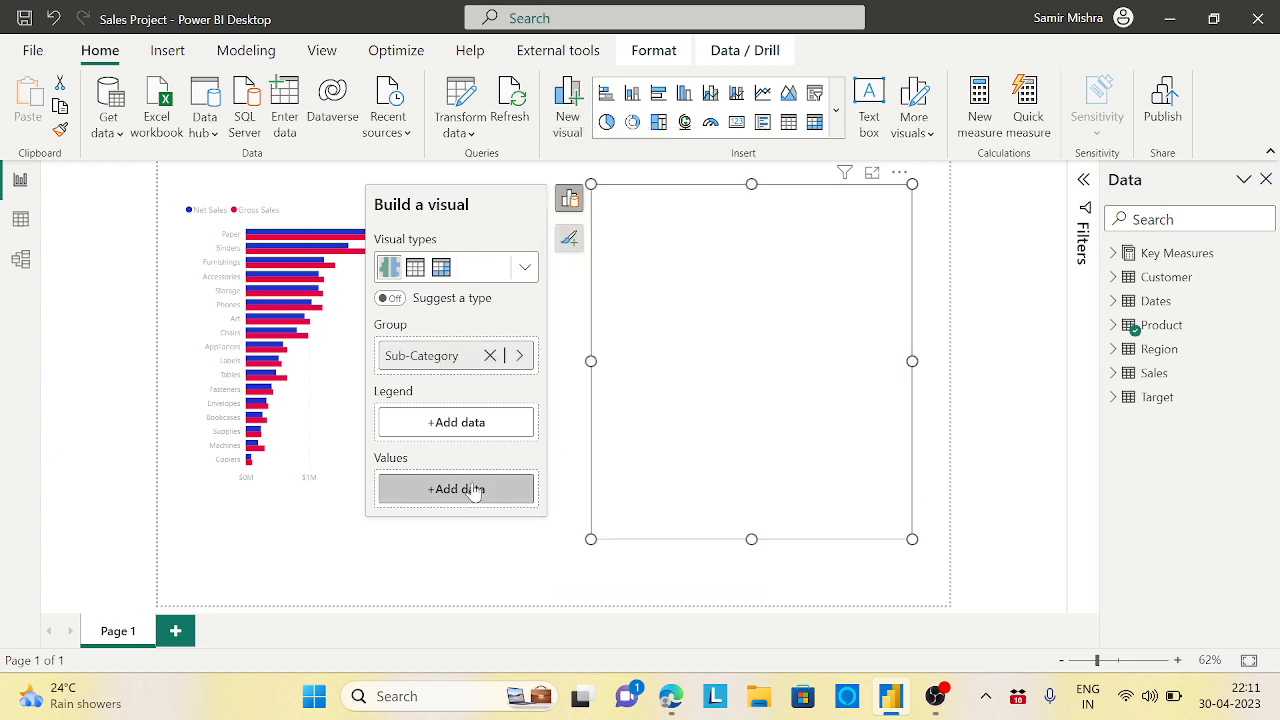
click(456, 488)
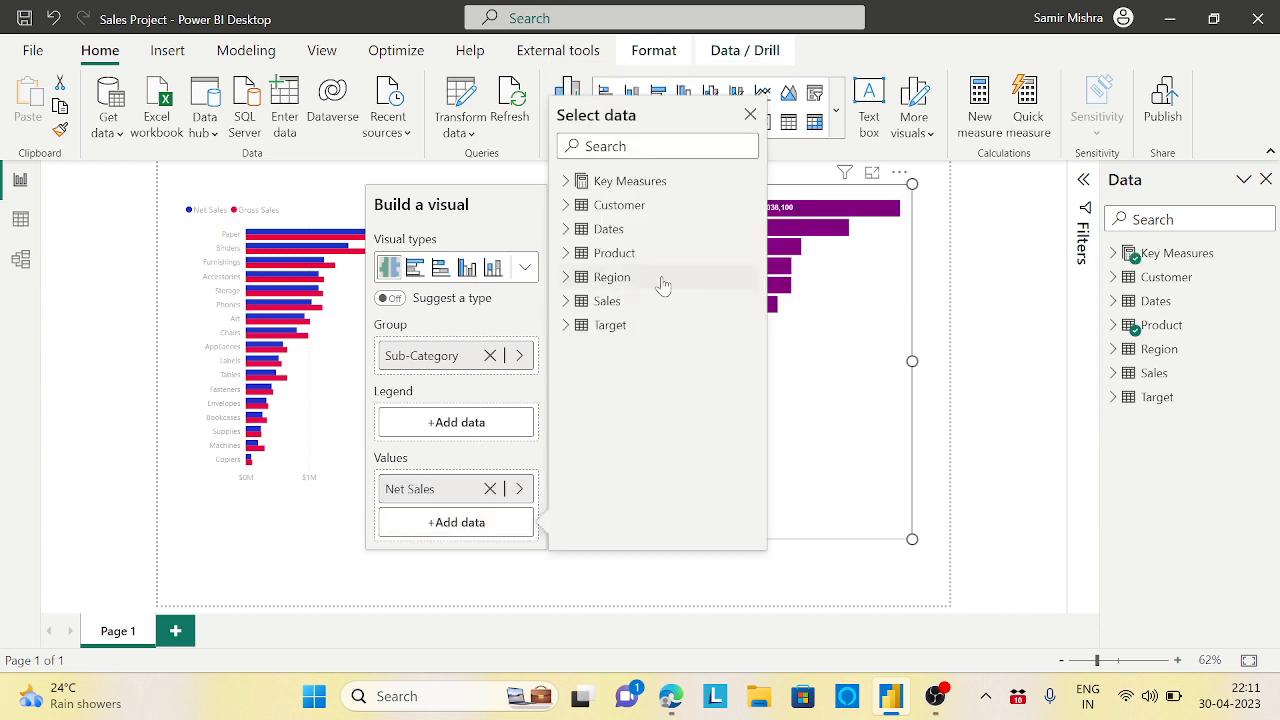
click(565, 180)
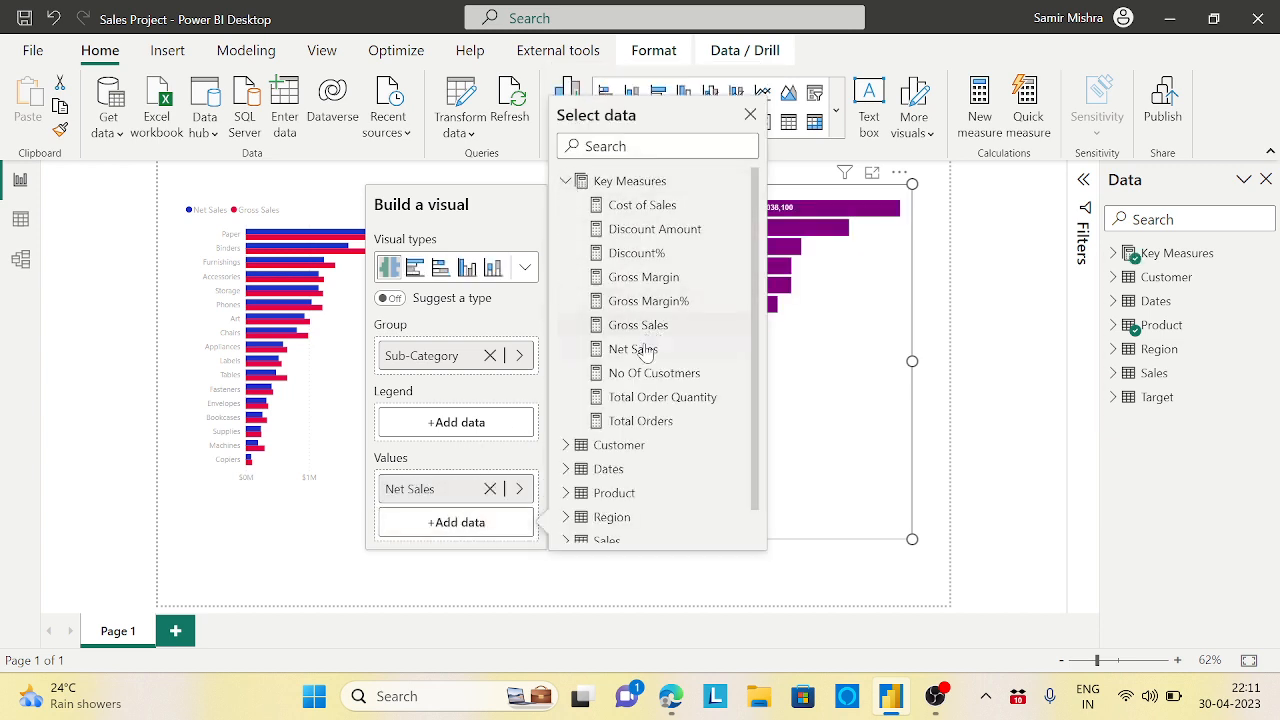
click(638, 324)
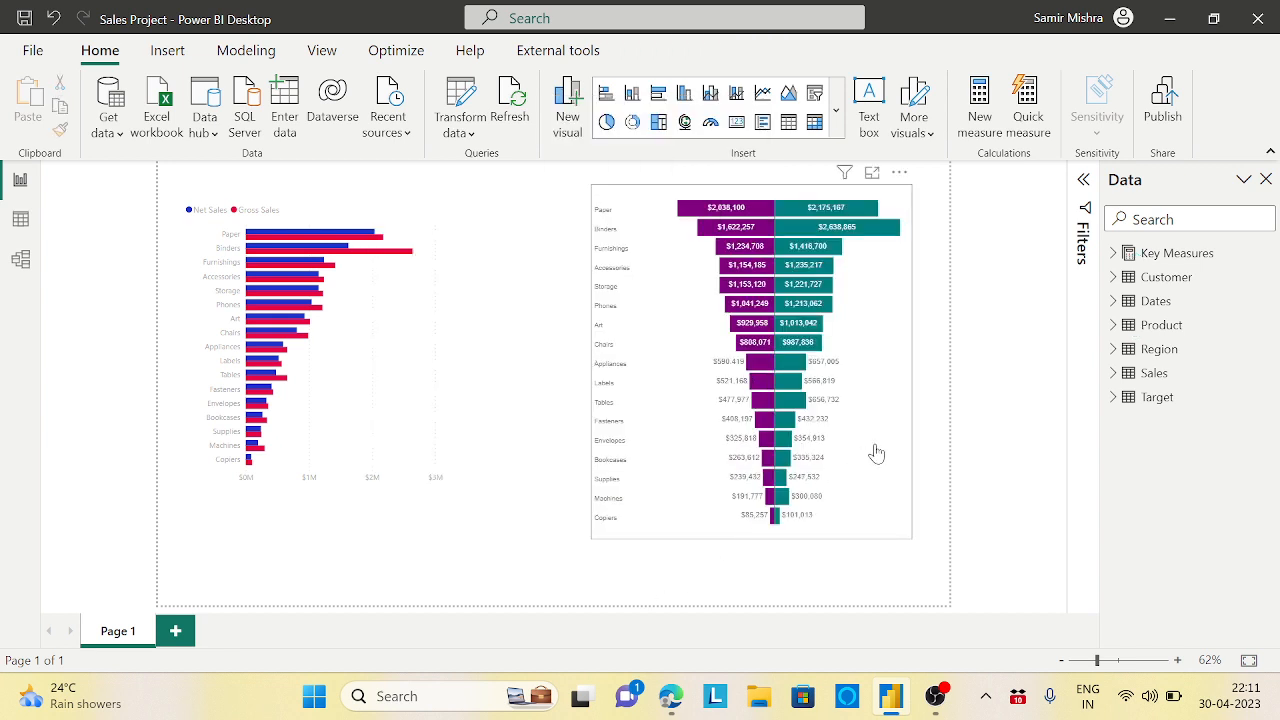
Stretch the Tornado chart wider so it fills Page 1's right side beside the bar chart
click(770, 360)
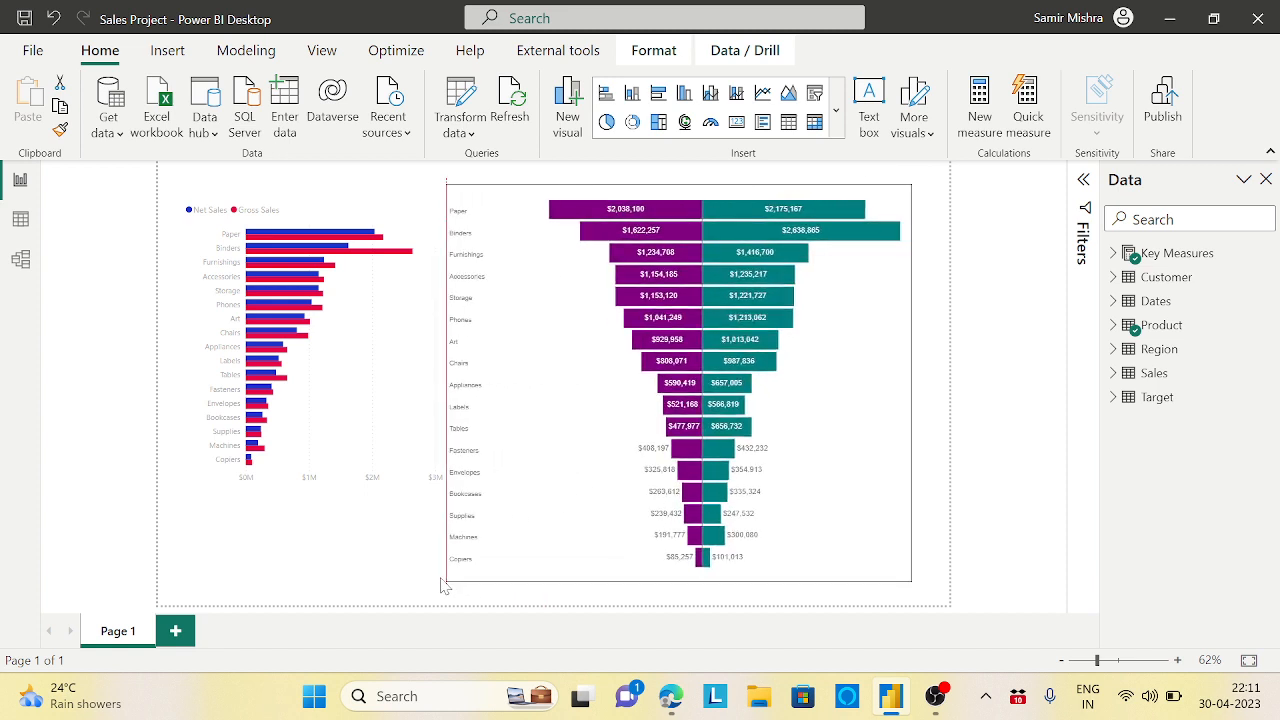
click(673, 380)
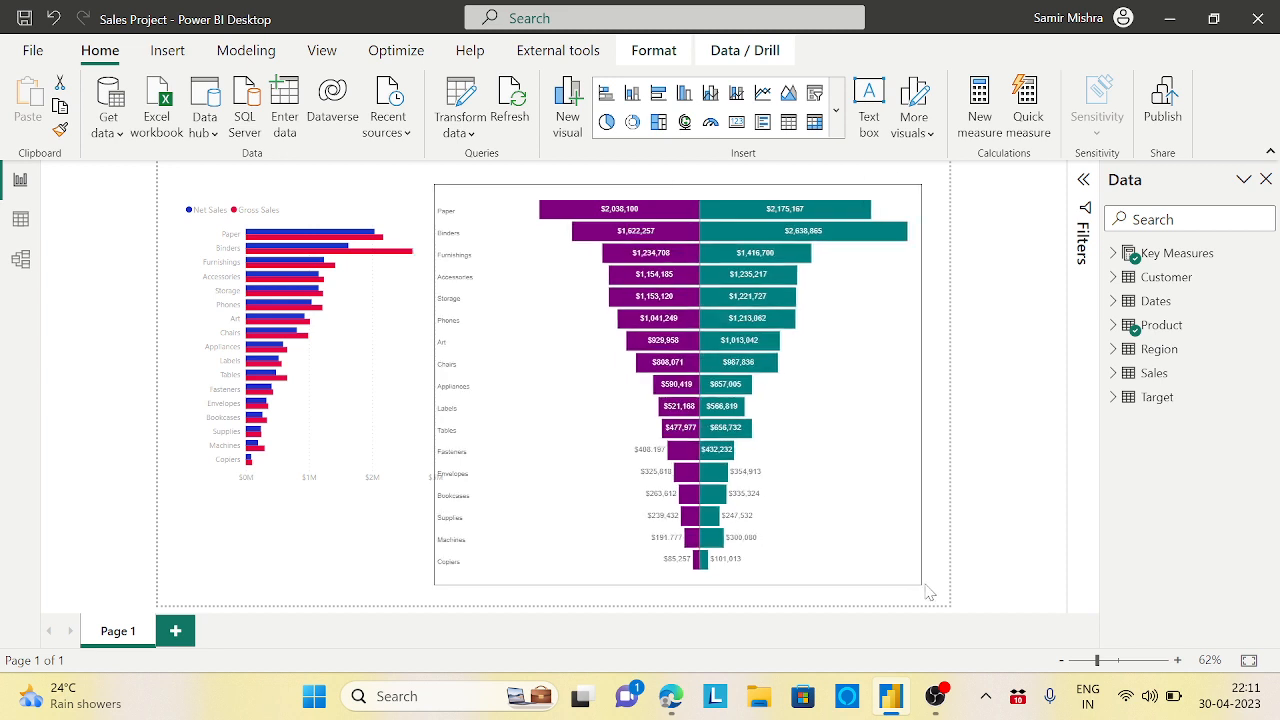
click(790, 210)
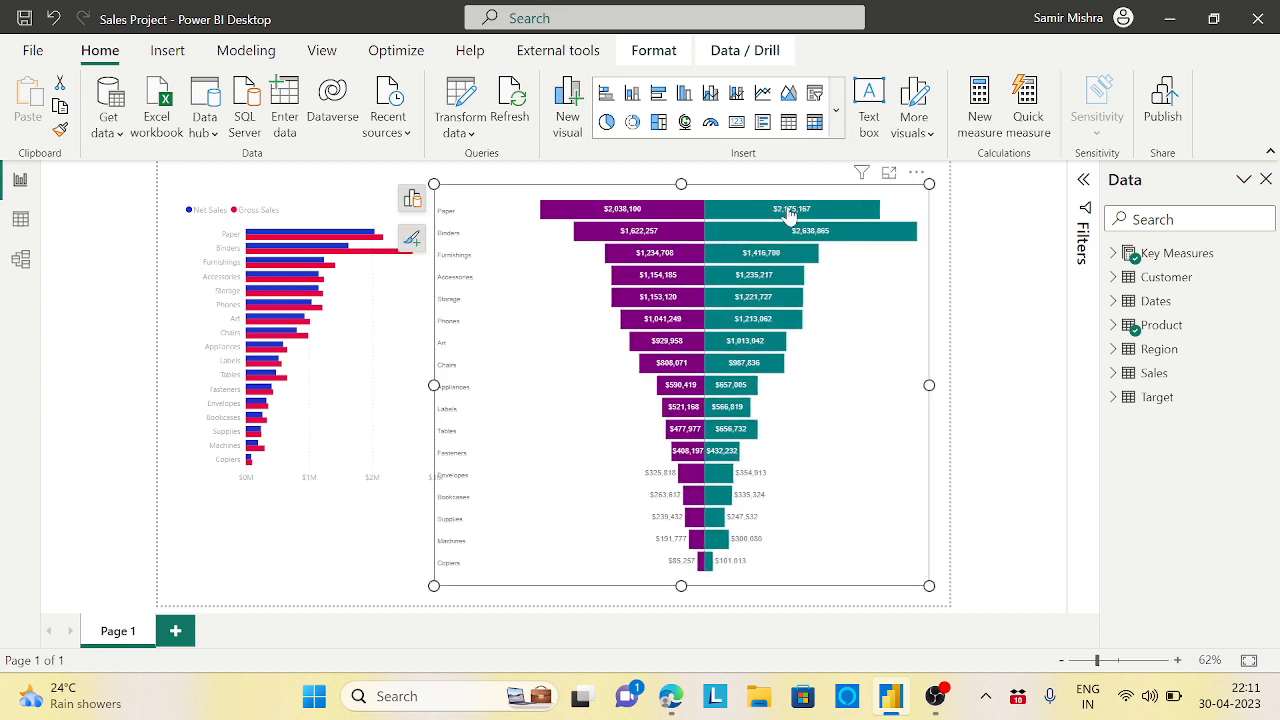
mouse_move(684, 363)
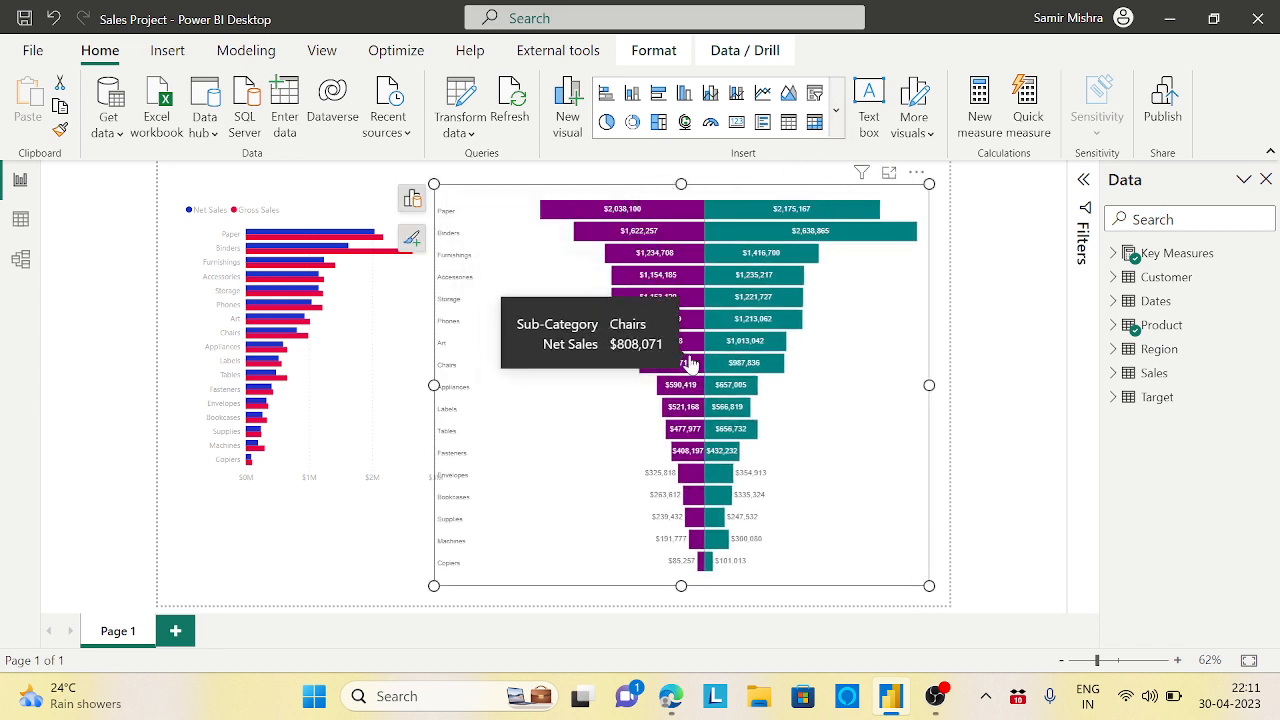
mouse_move(757, 641)
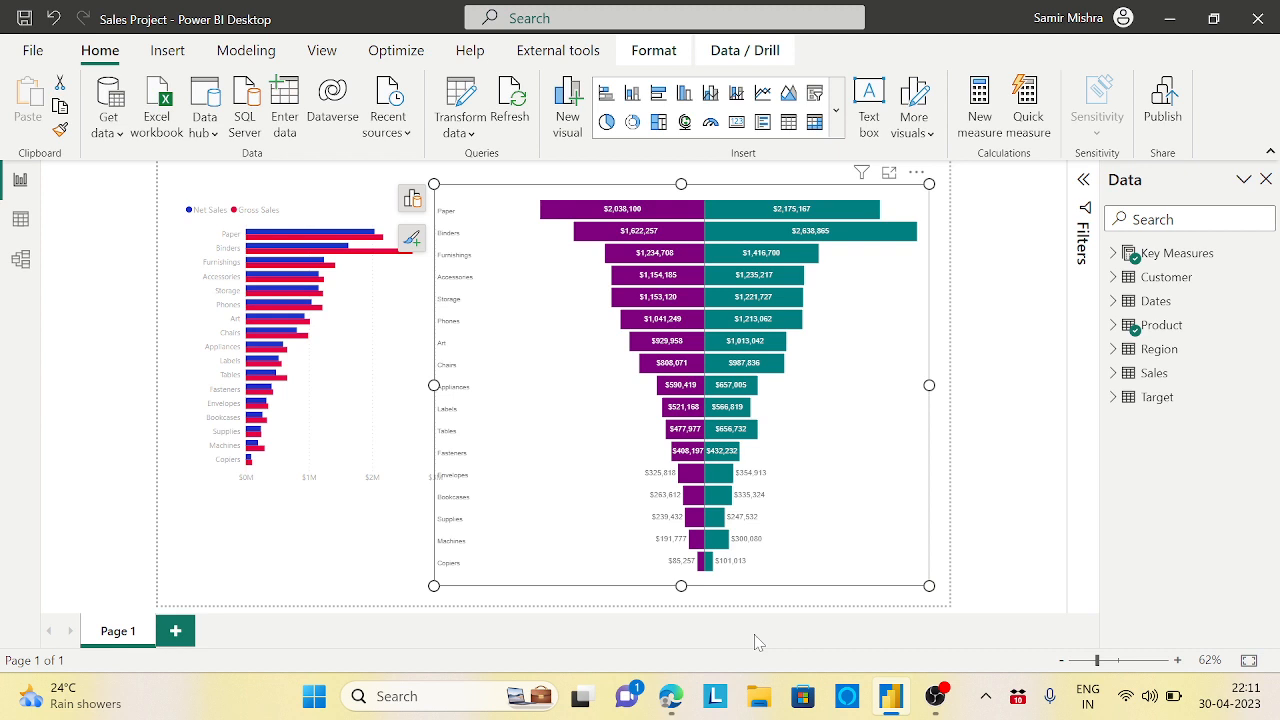
mouse_move(220, 650)
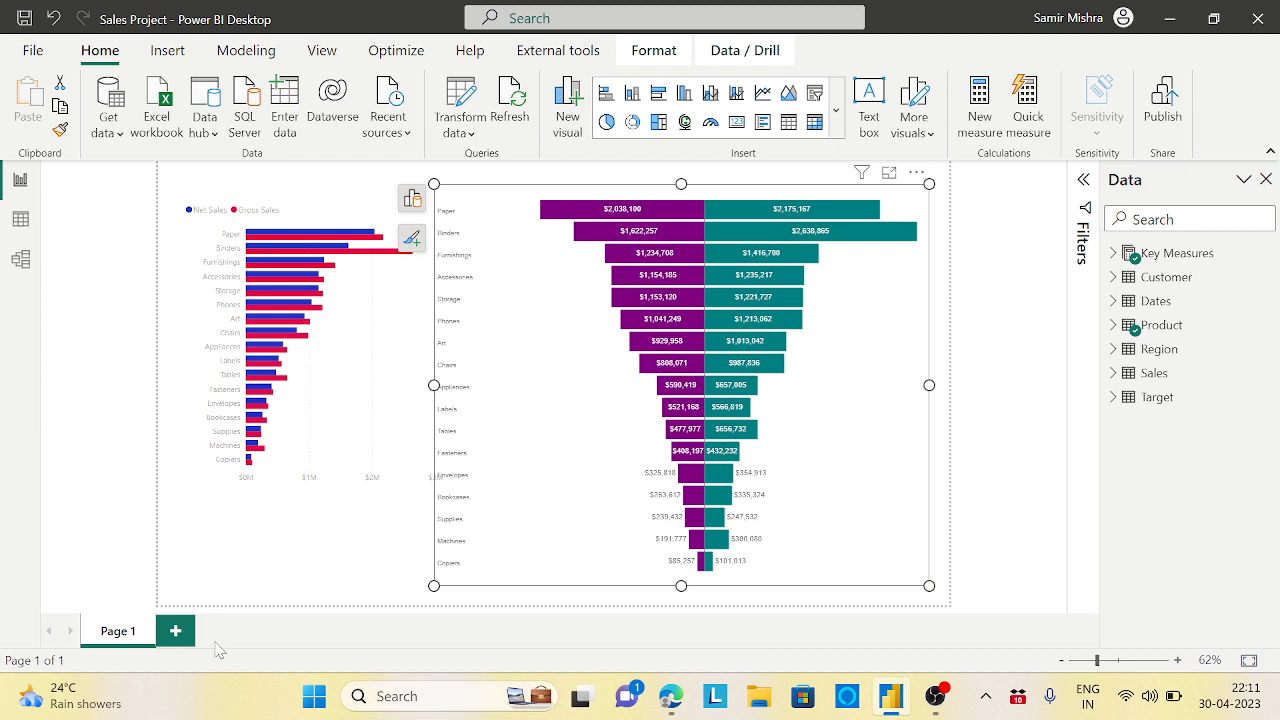
Add a new blank Page 2 to the report
click(175, 631)
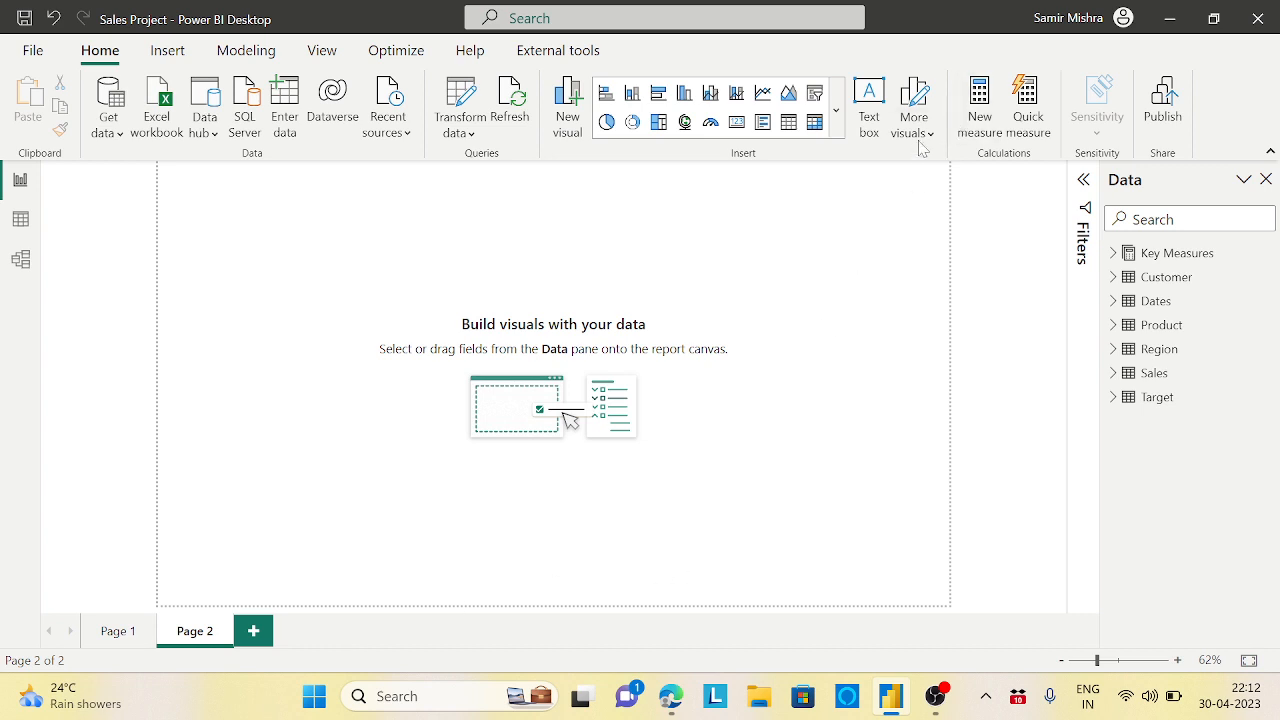
Search the AppSource marketplace for 'radar' to find the Radar Chart visual
click(911, 100)
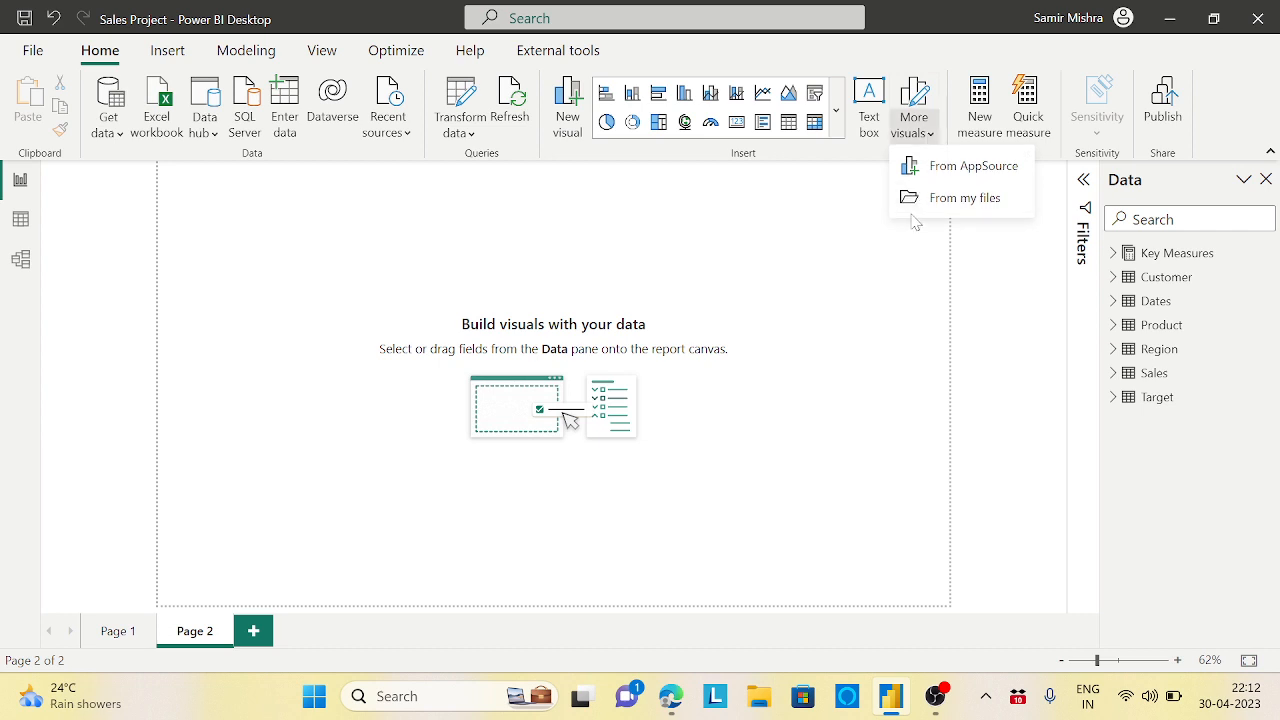
click(973, 165)
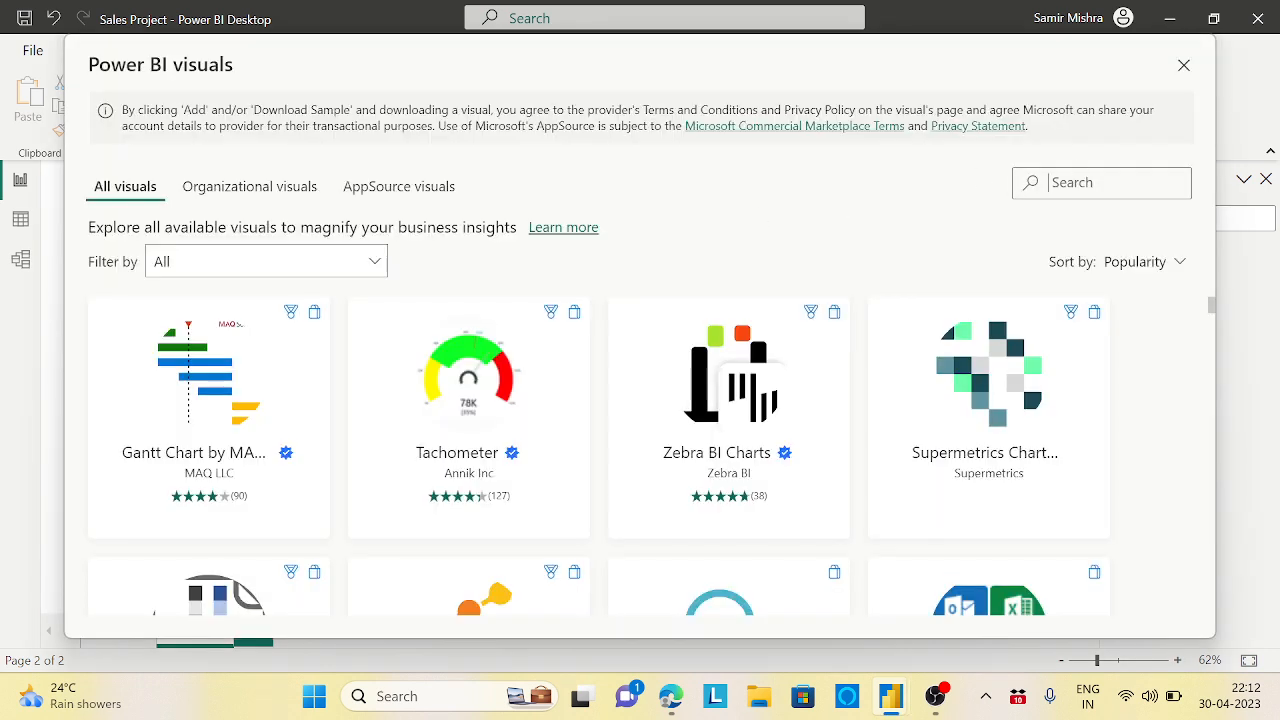
text(radar)
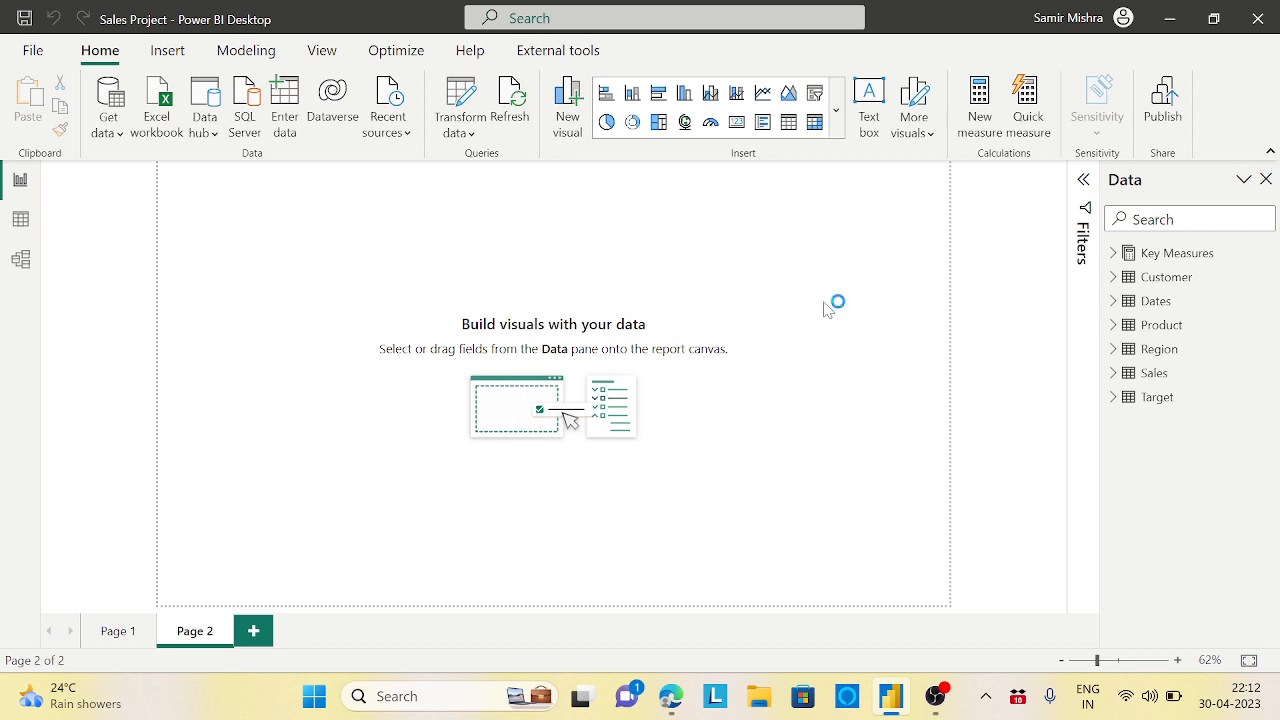
mouse_move(818, 380)
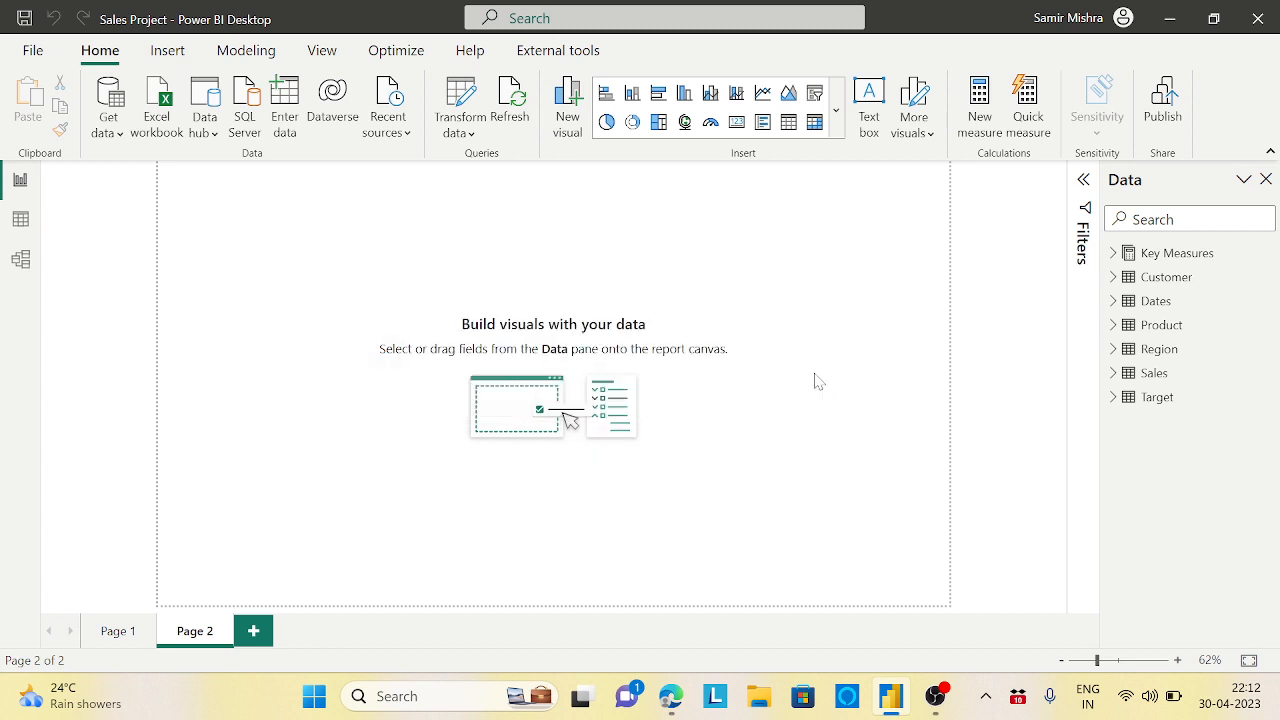
Insert a Radar Chart from the visuals gallery onto Page 2
click(836, 110)
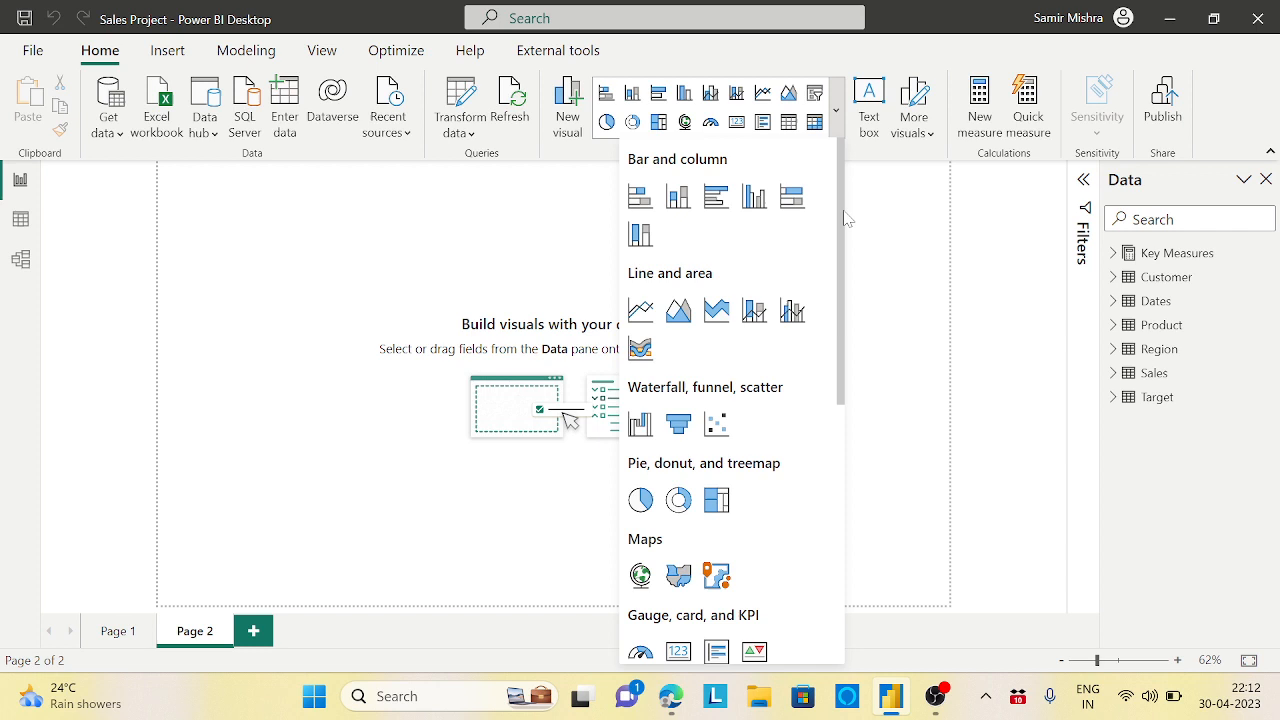
scroll(down, 3)
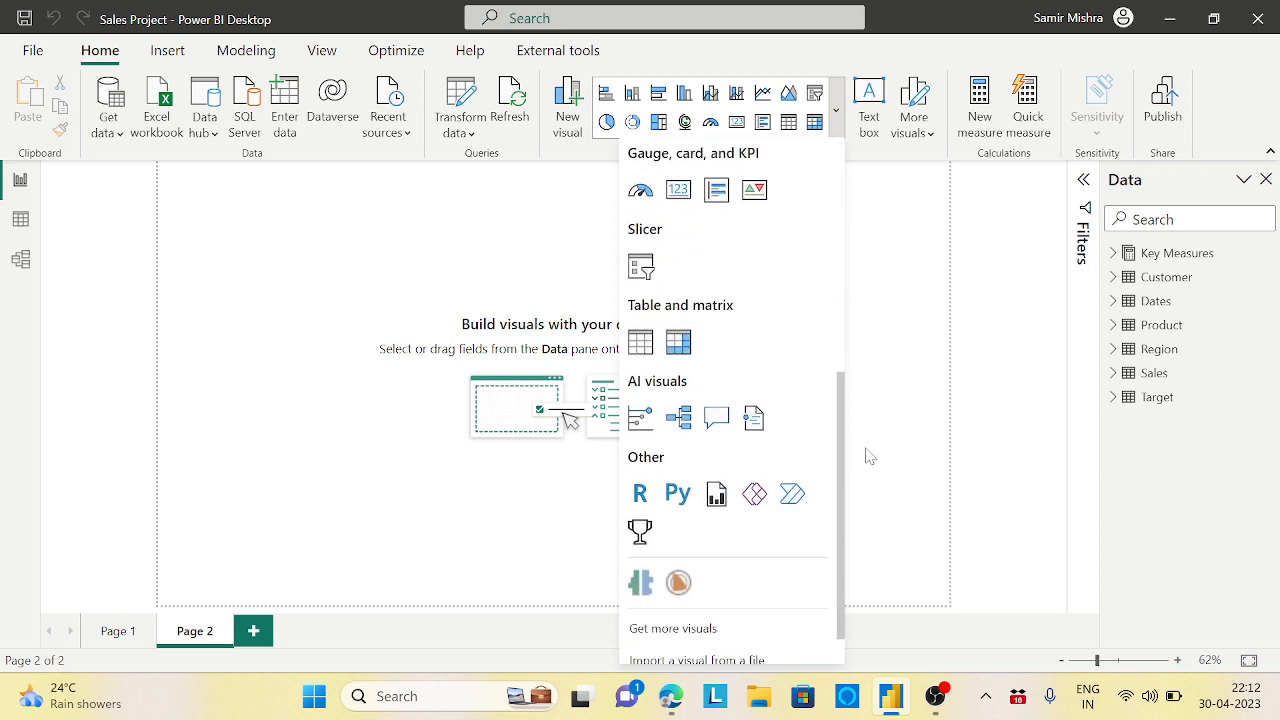
mouse_move(678, 582)
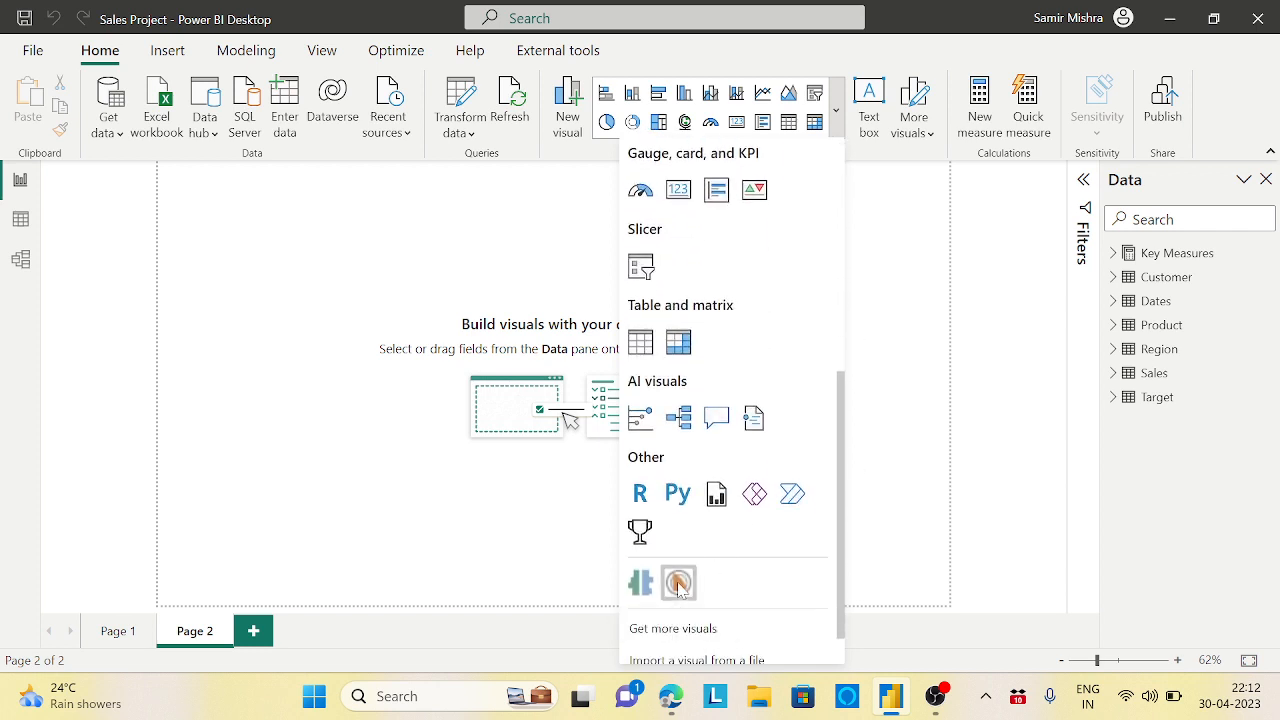
click(678, 582)
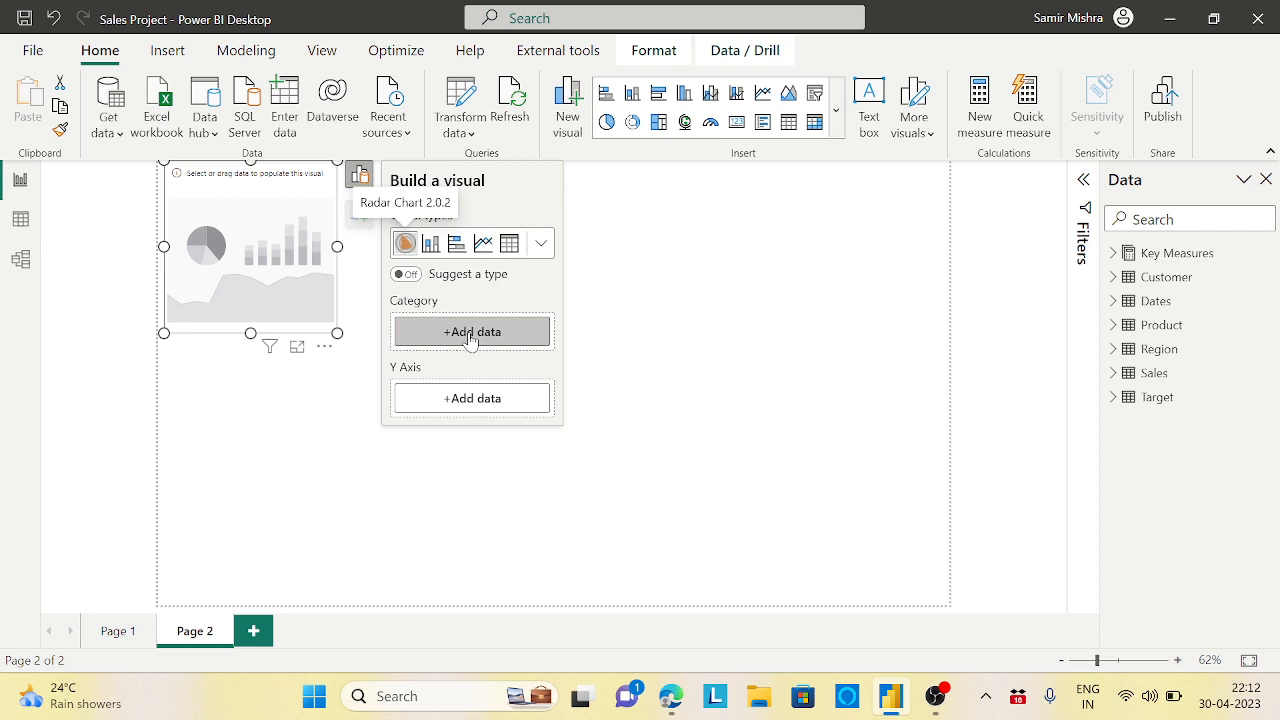
Set the radar chart's category to Region and plot Key Measures Net Sales on its Y axis
click(471, 331)
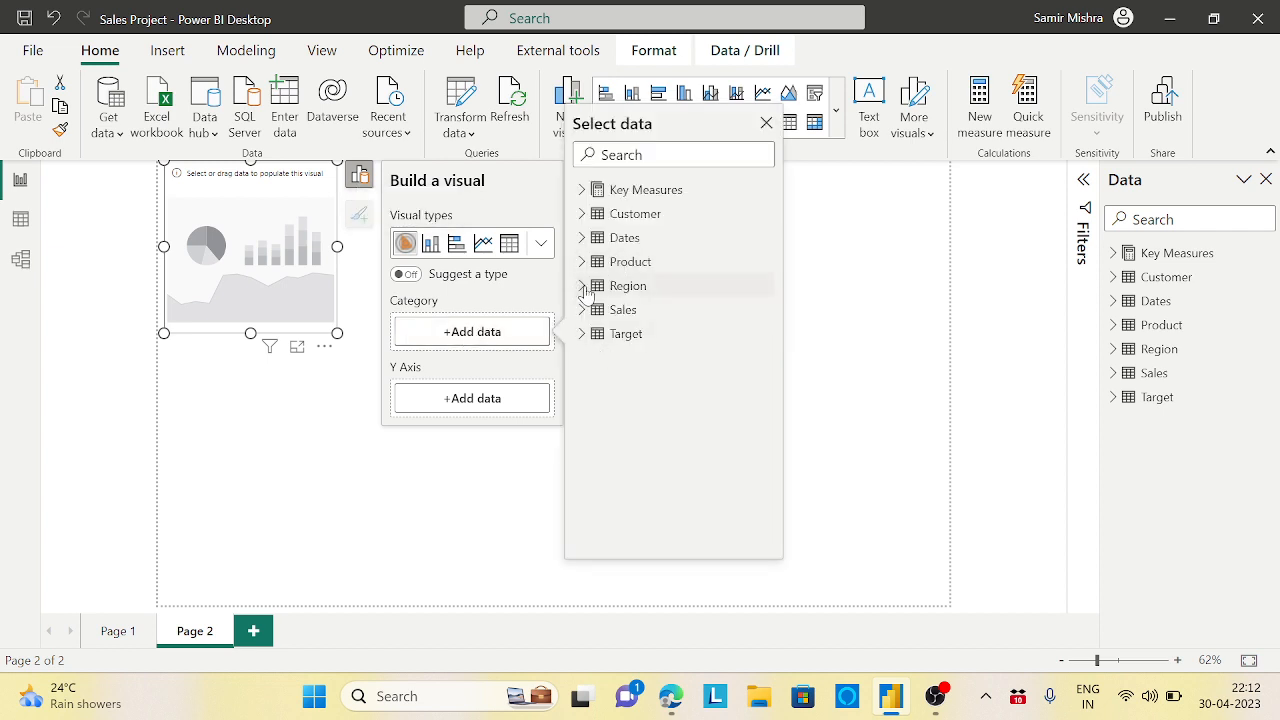
click(583, 289)
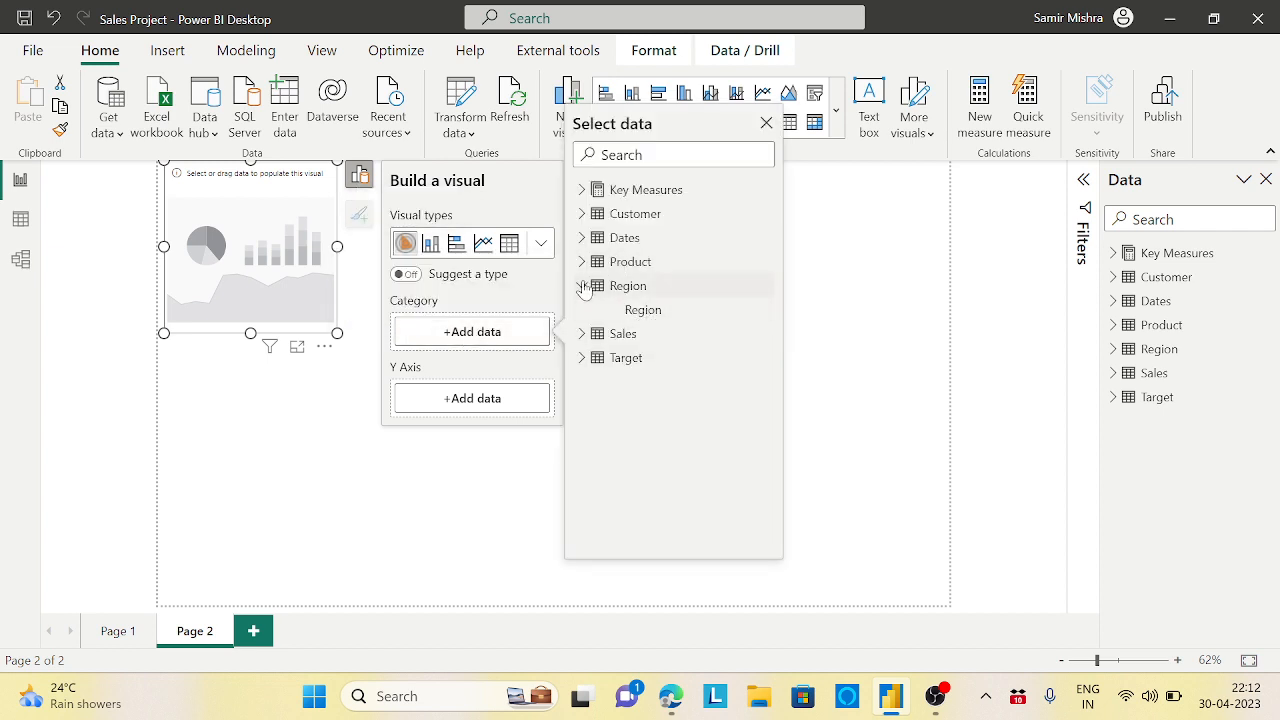
click(583, 287)
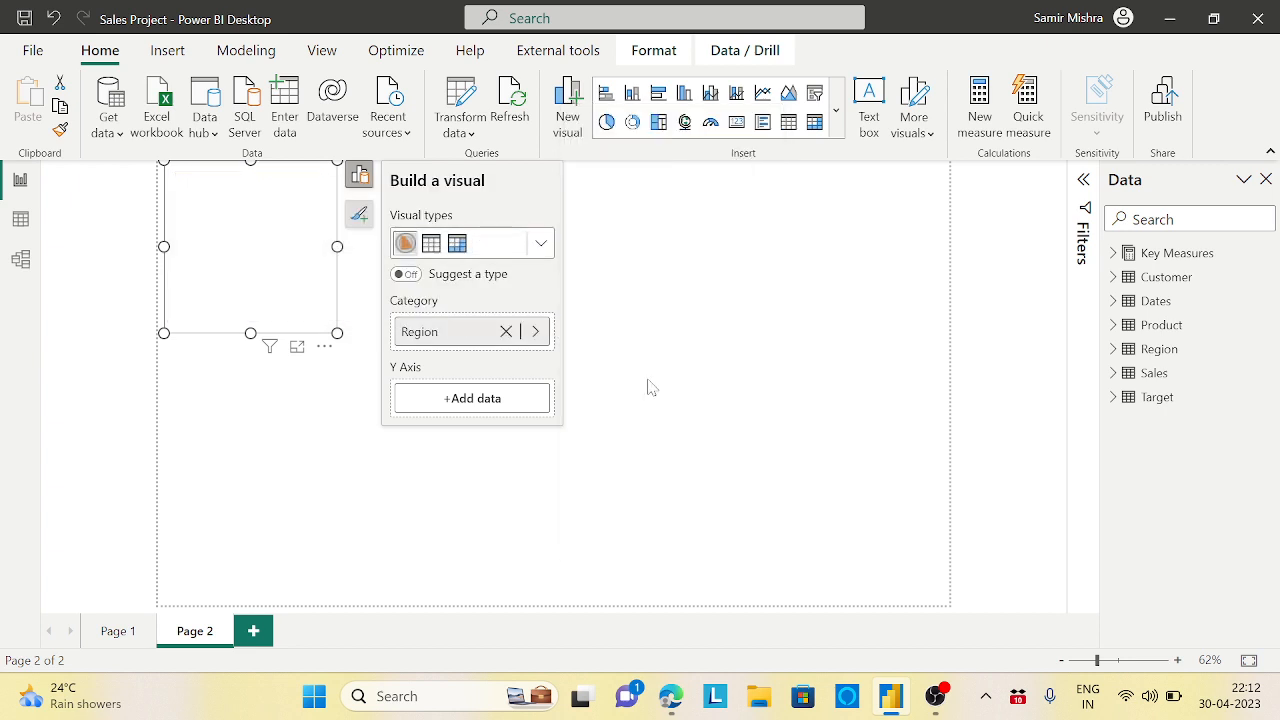
click(471, 398)
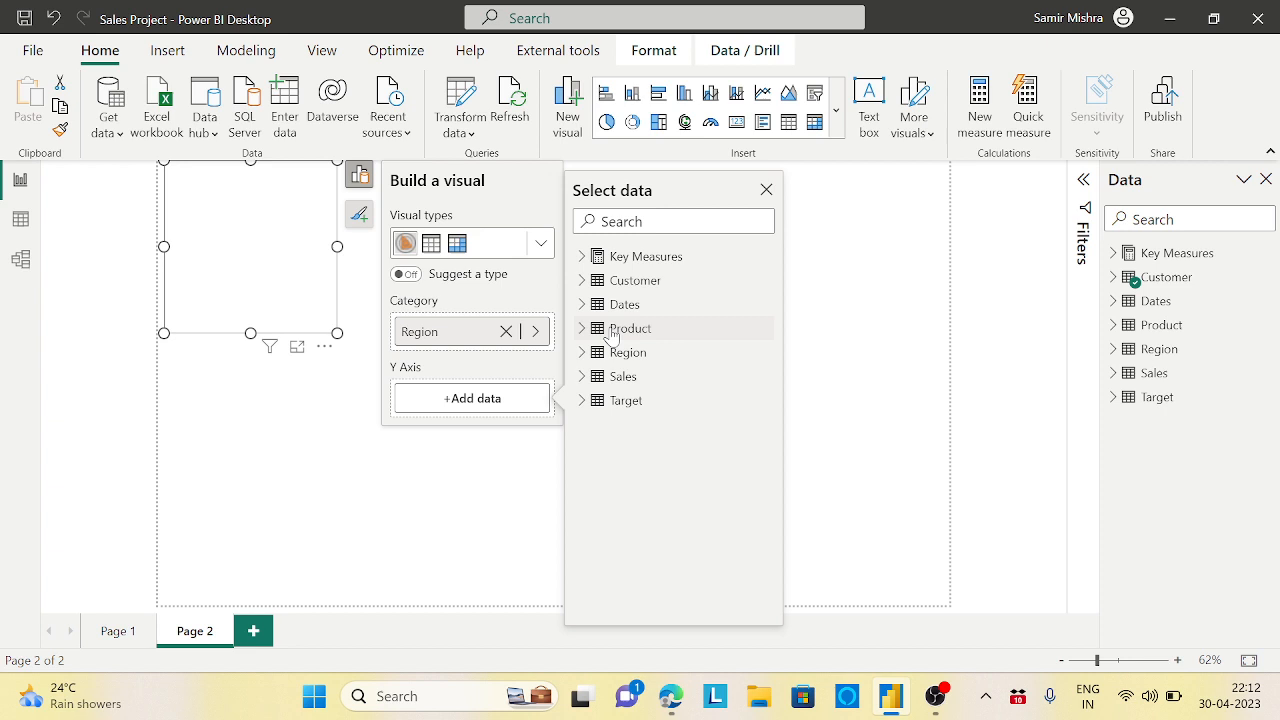
click(581, 255)
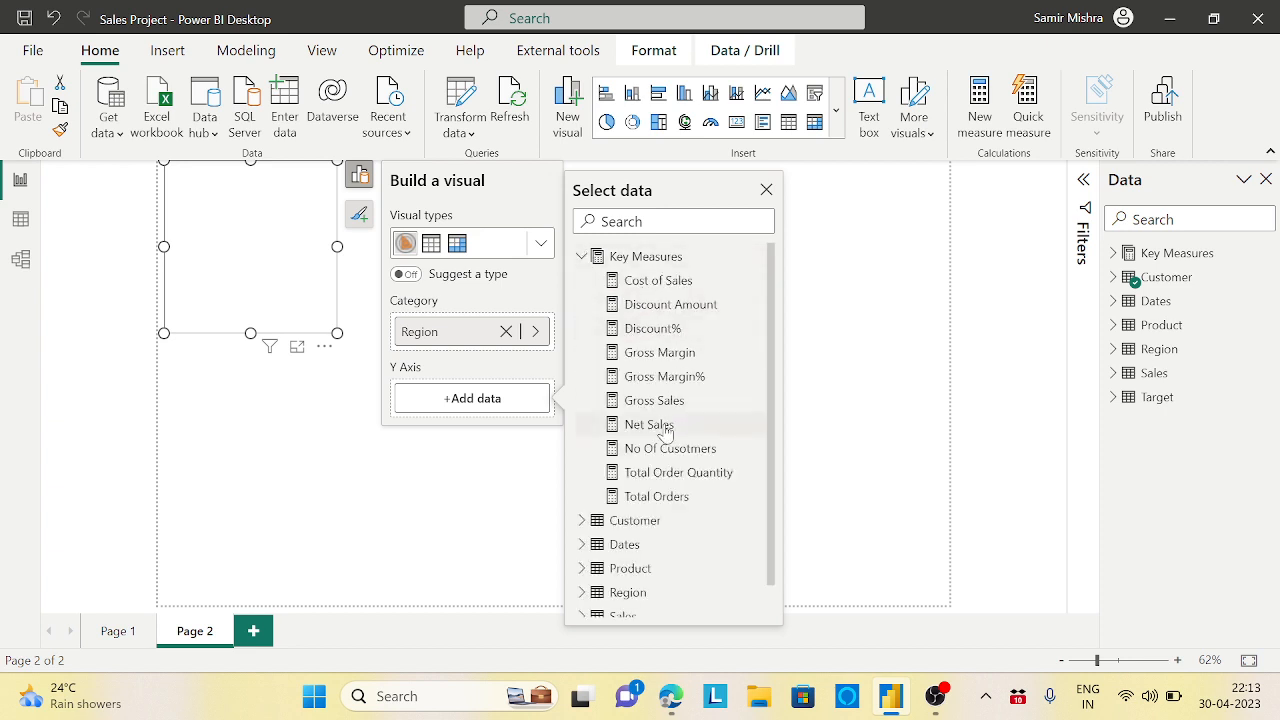
click(648, 424)
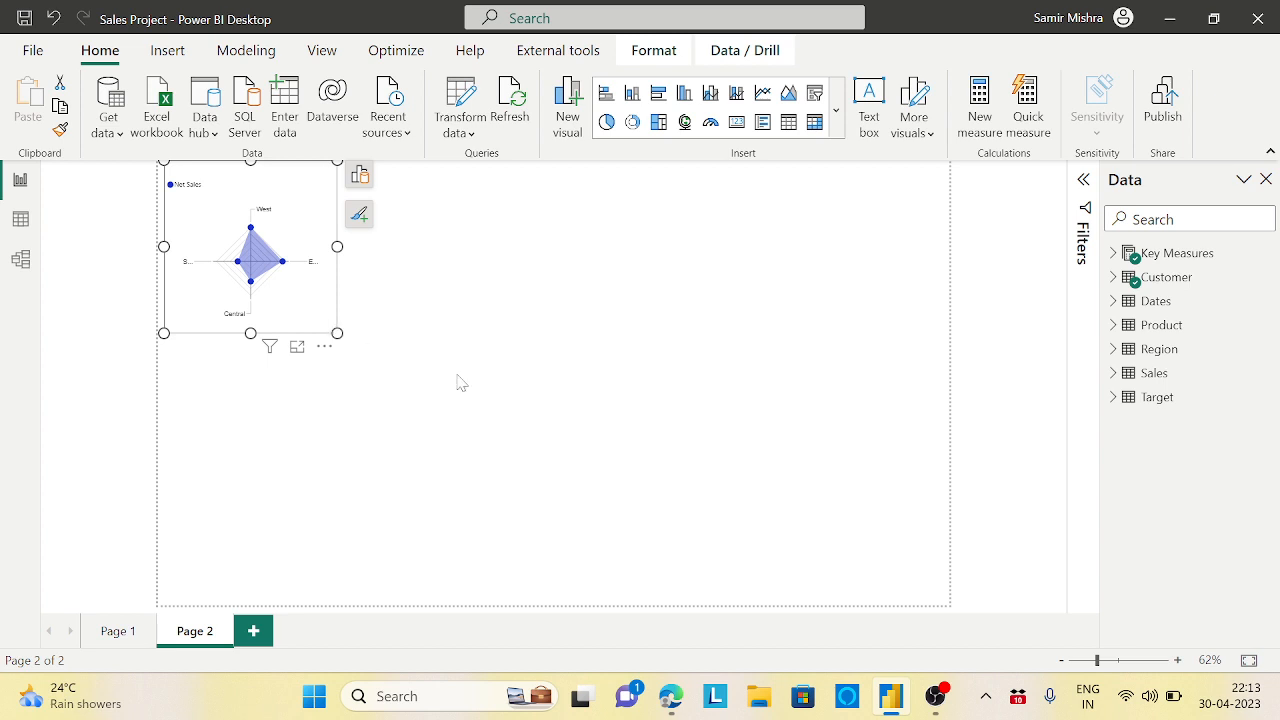
Enlarge the radar chart across Page 2 and show its field wells
drag(337, 333, 829, 522)
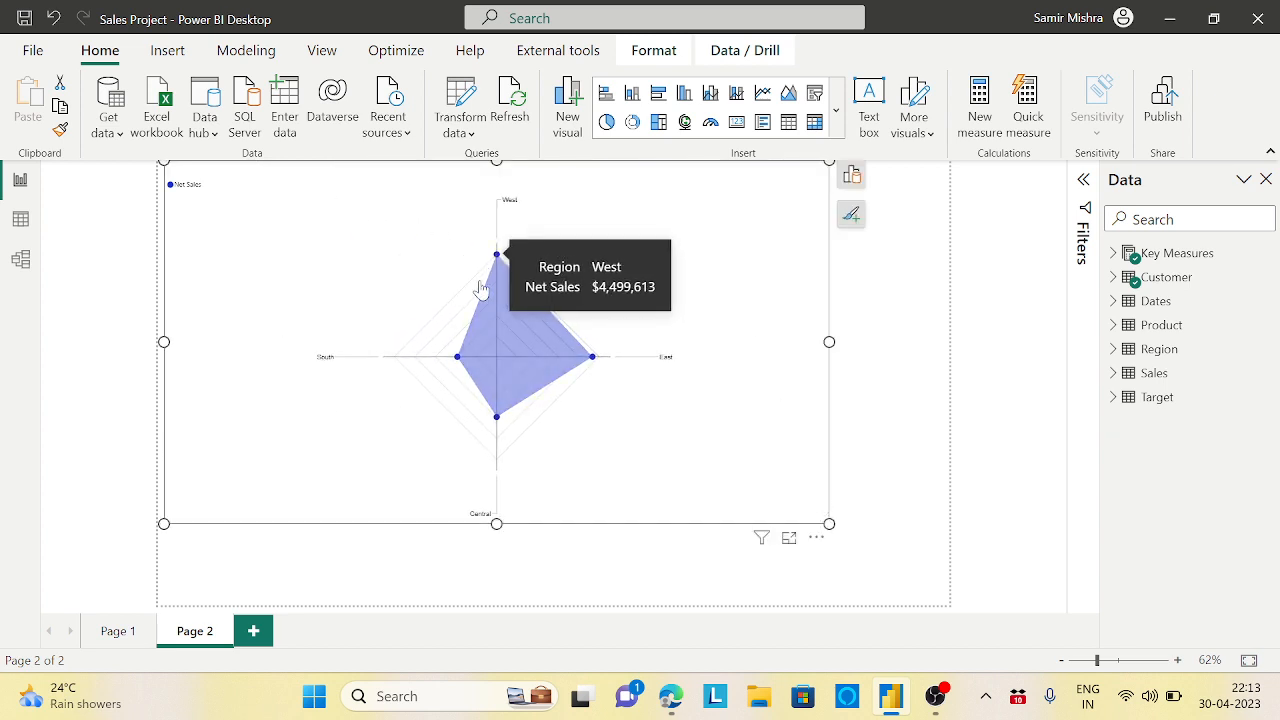
mouse_move(488, 272)
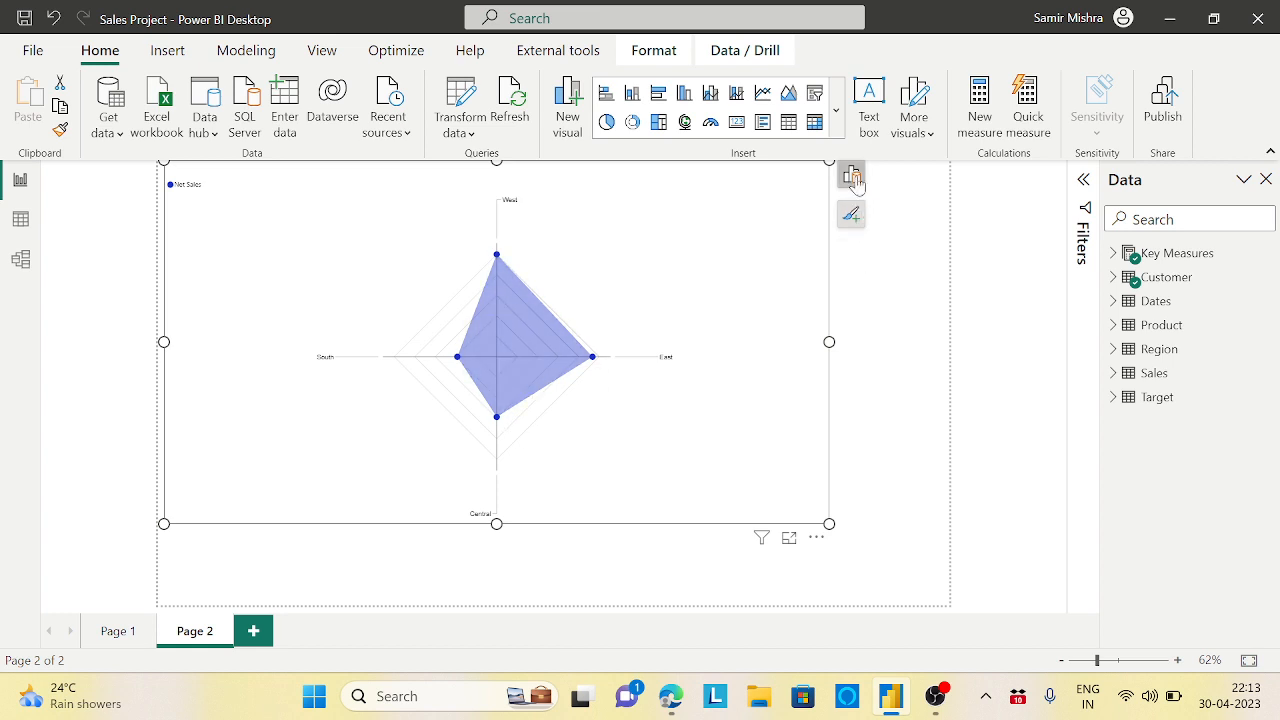
click(852, 176)
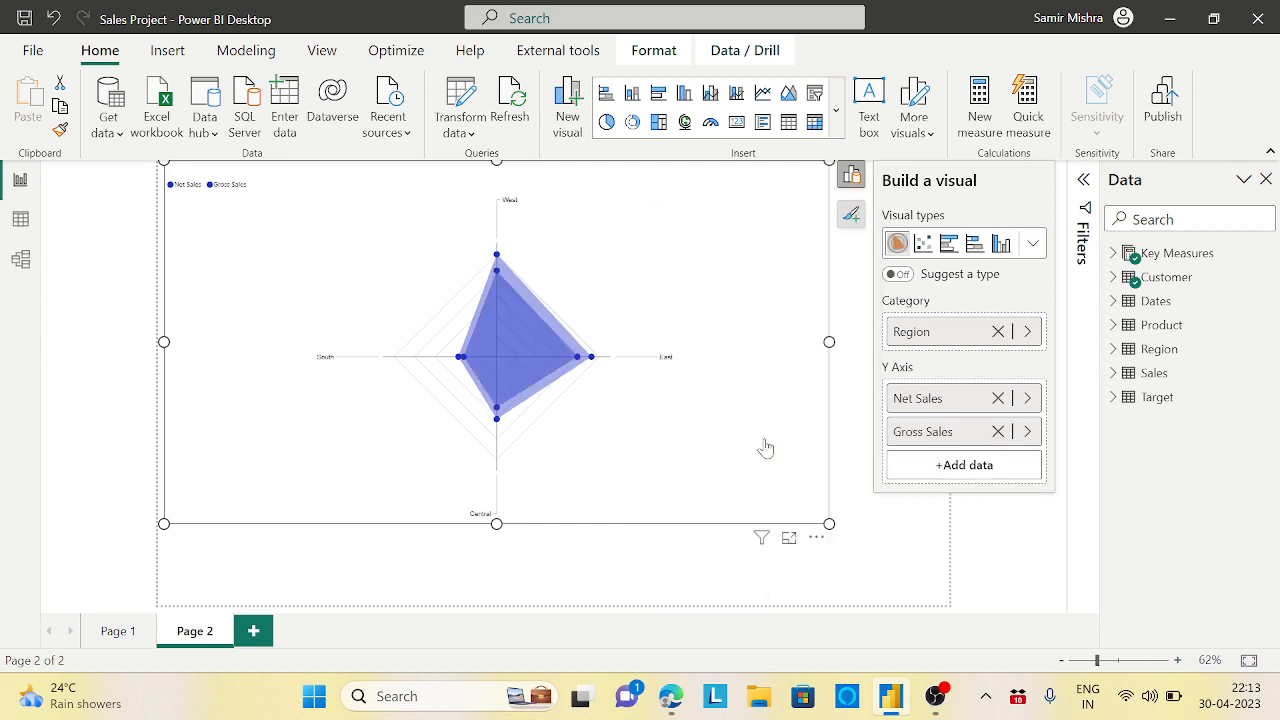
mouse_move(472, 326)
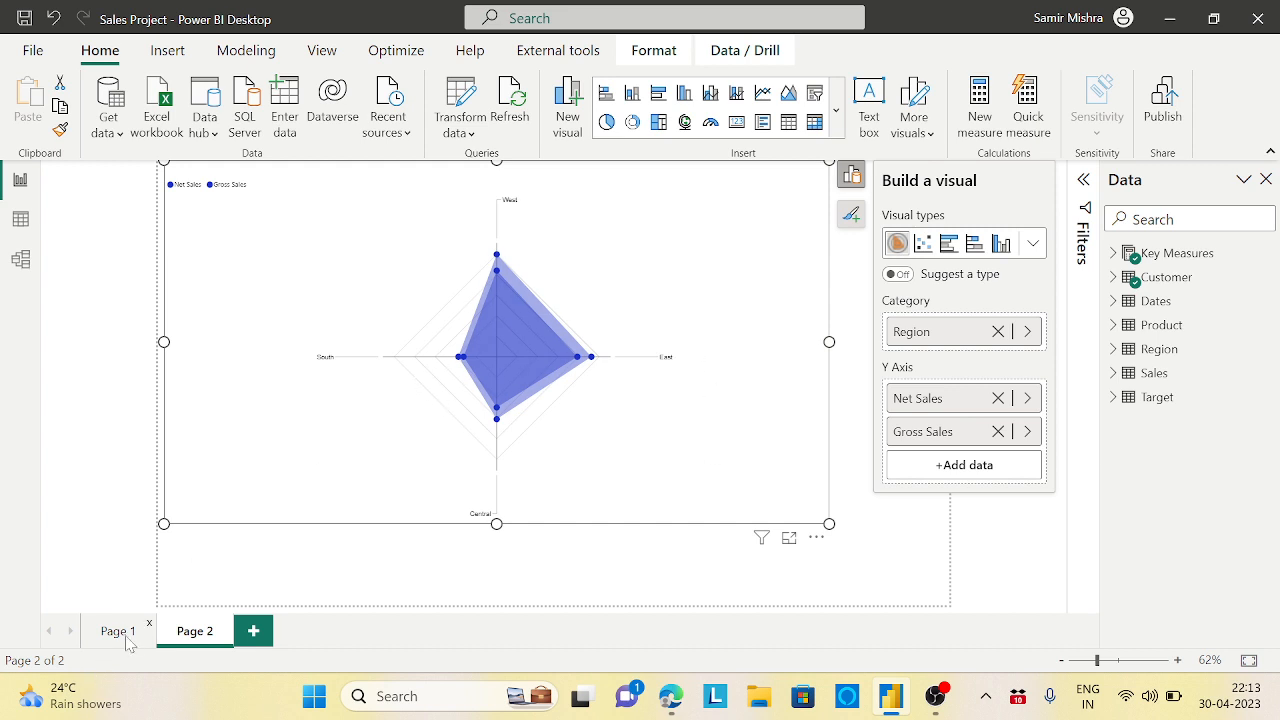
Return to Page 1 and show the options for adding more visuals
click(117, 631)
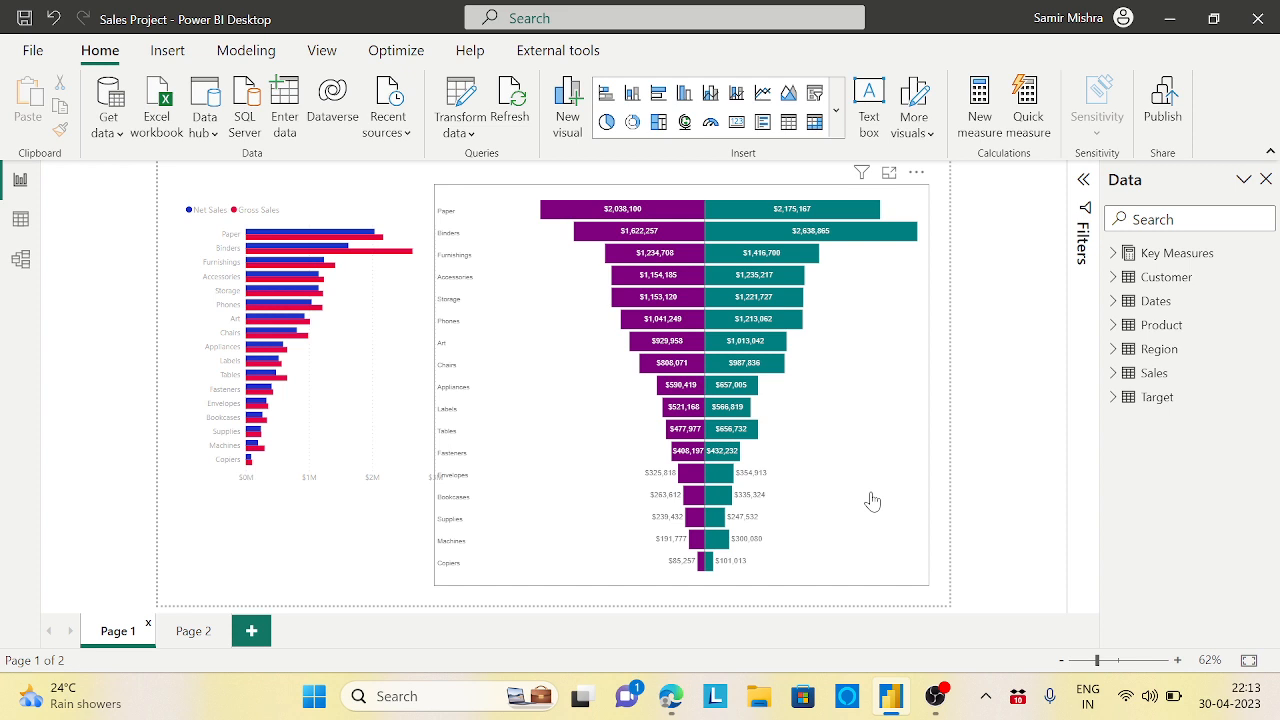
click(913, 104)
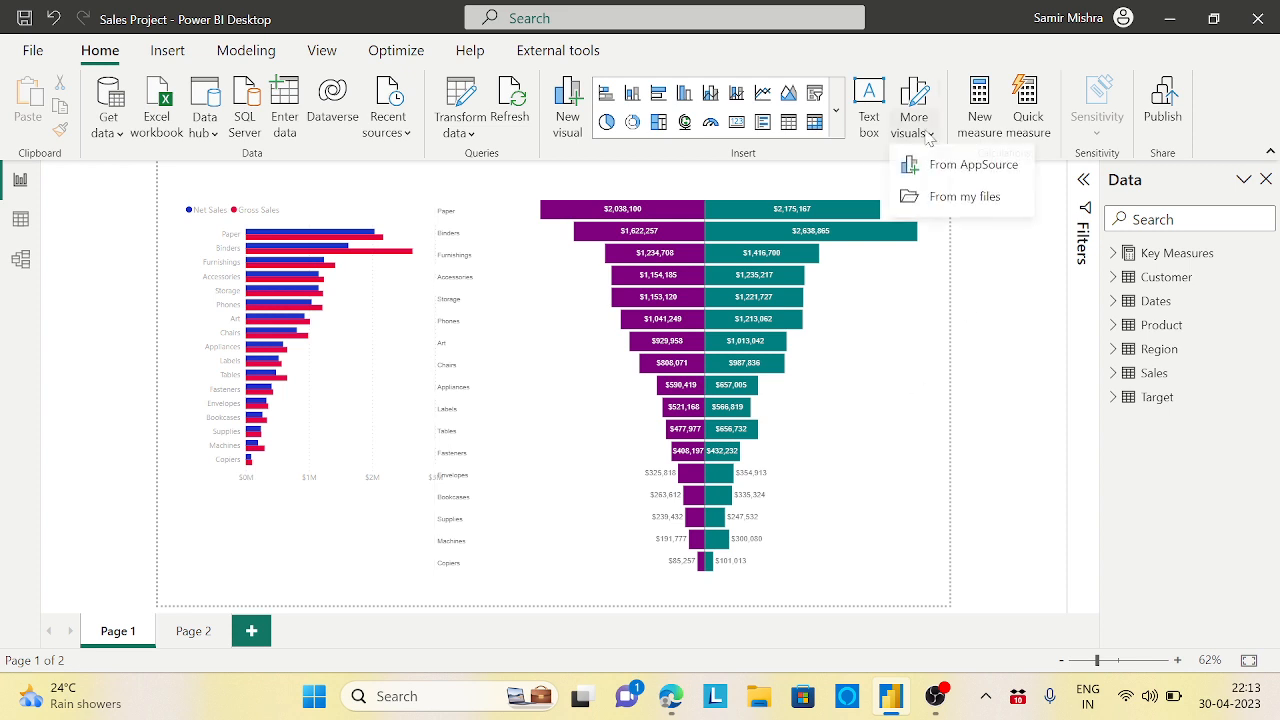
Search the AppSource visuals marketplace for 'side', then clear the search and browse the list
click(972, 164)
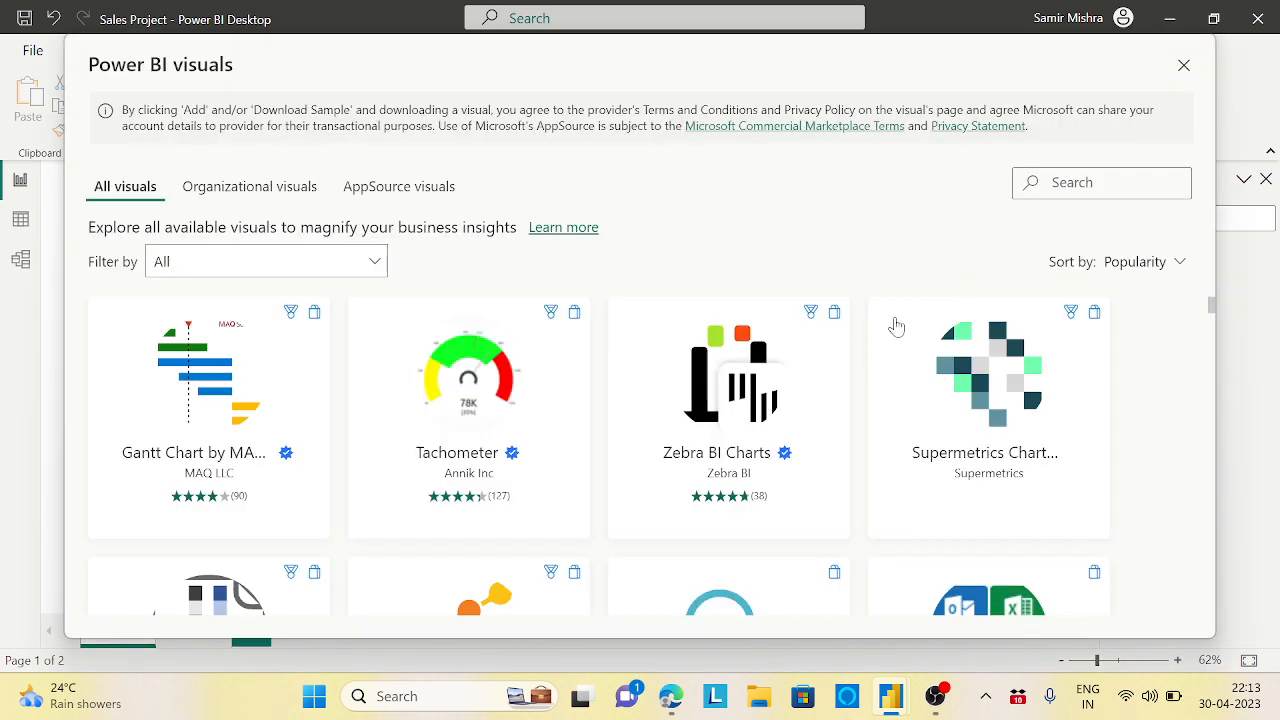
text(s)
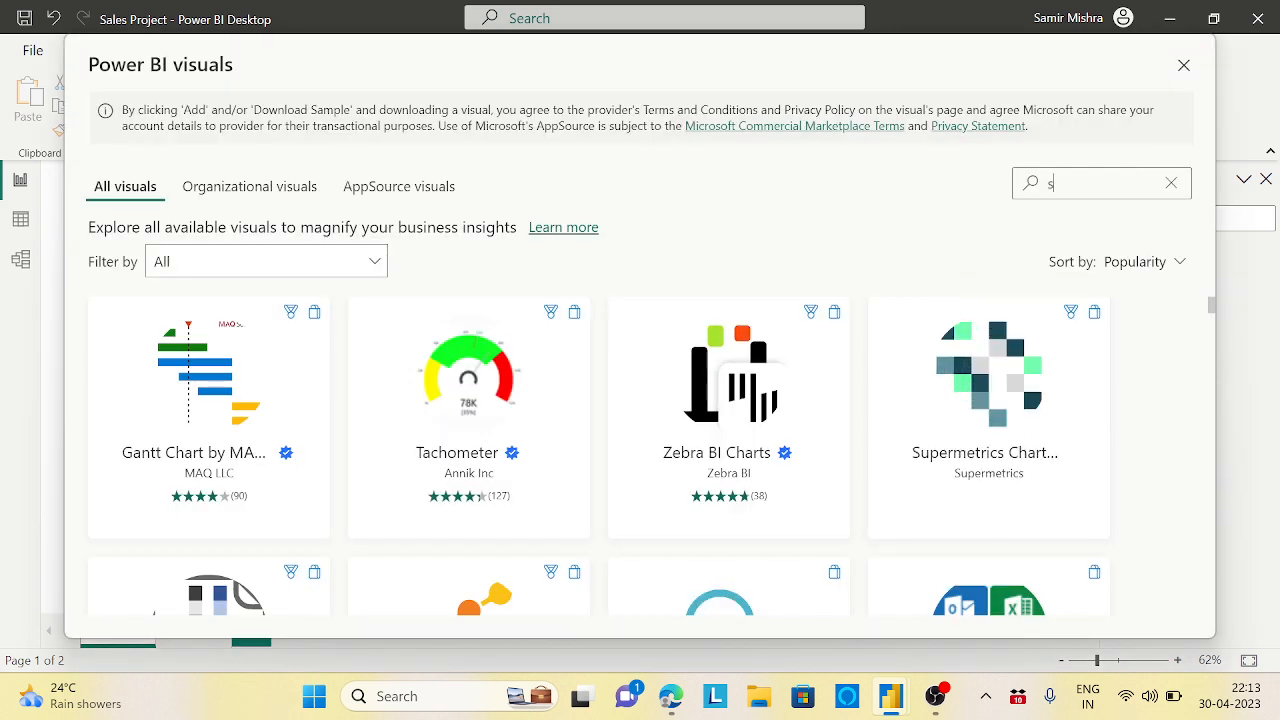
text(ide by)
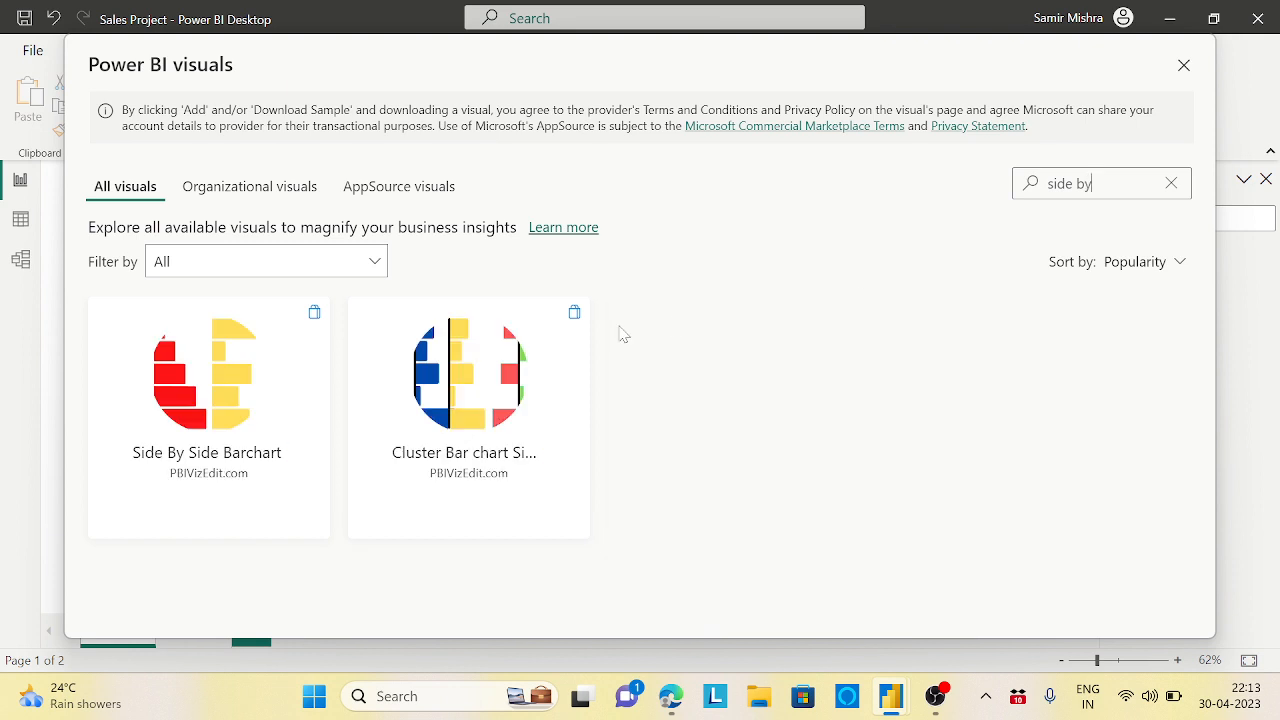
mouse_move(275, 489)
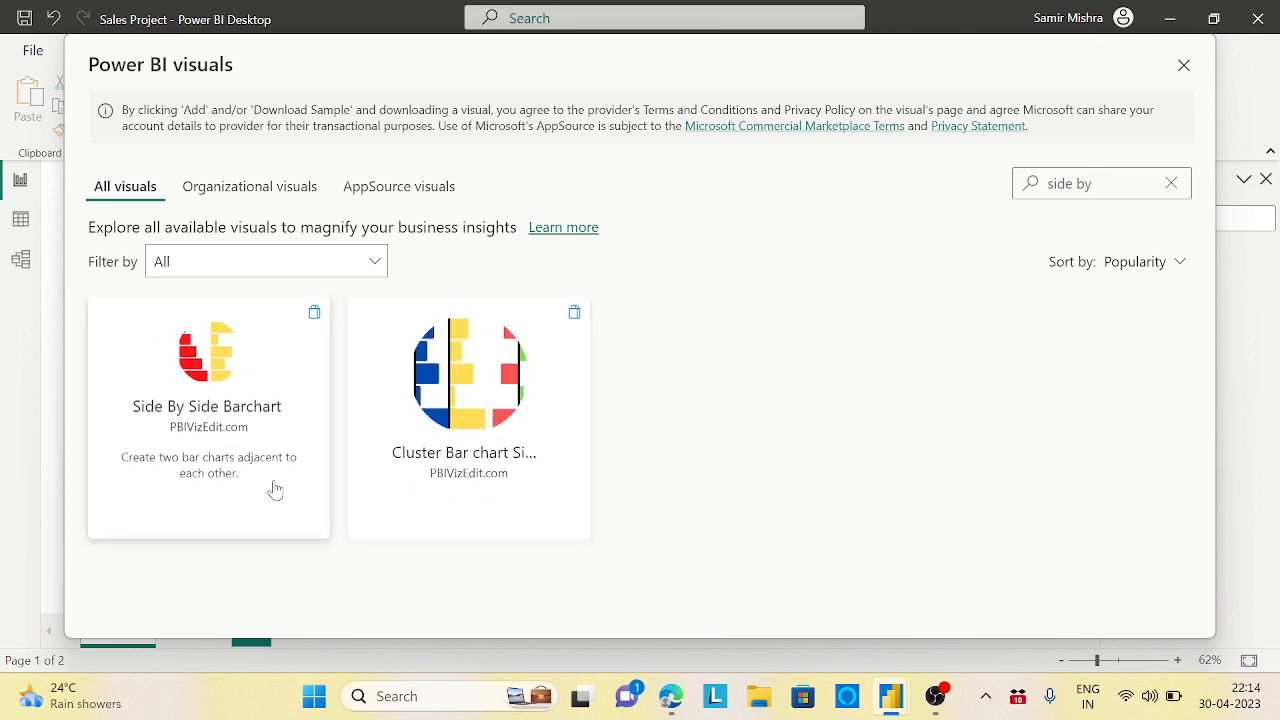
mouse_move(720, 401)
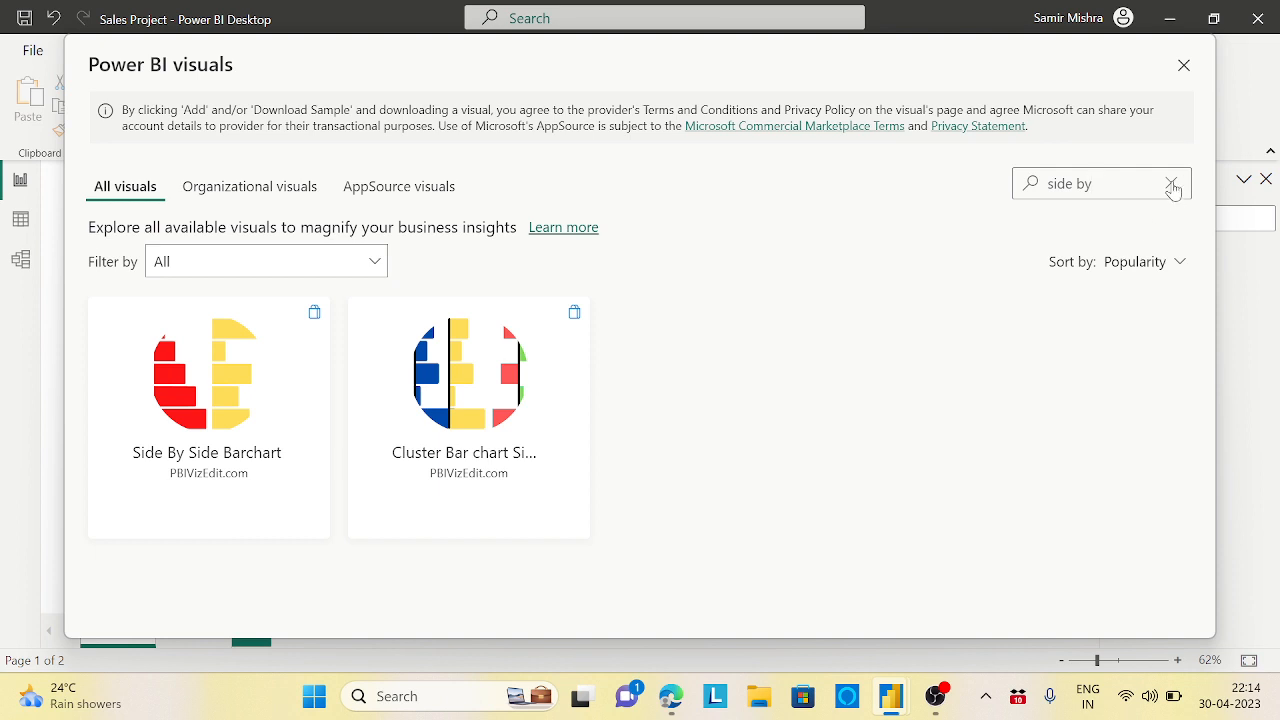
click(1171, 183)
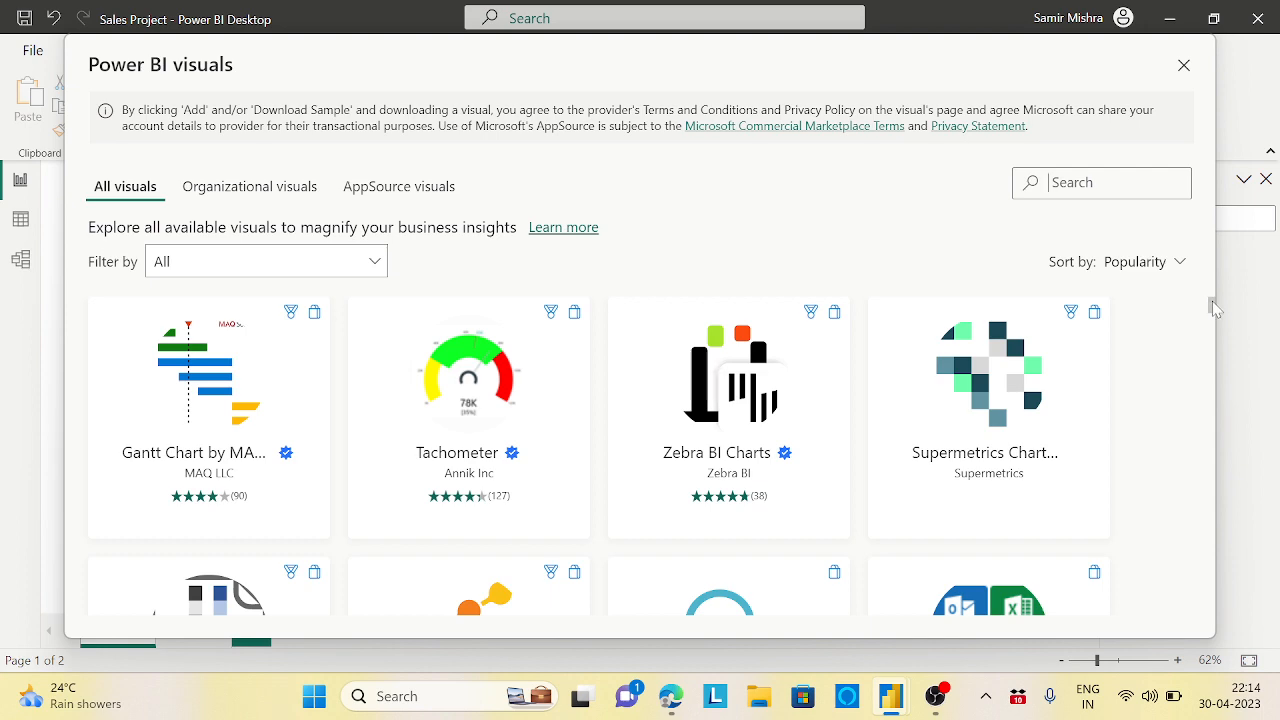
scroll(down, 3)
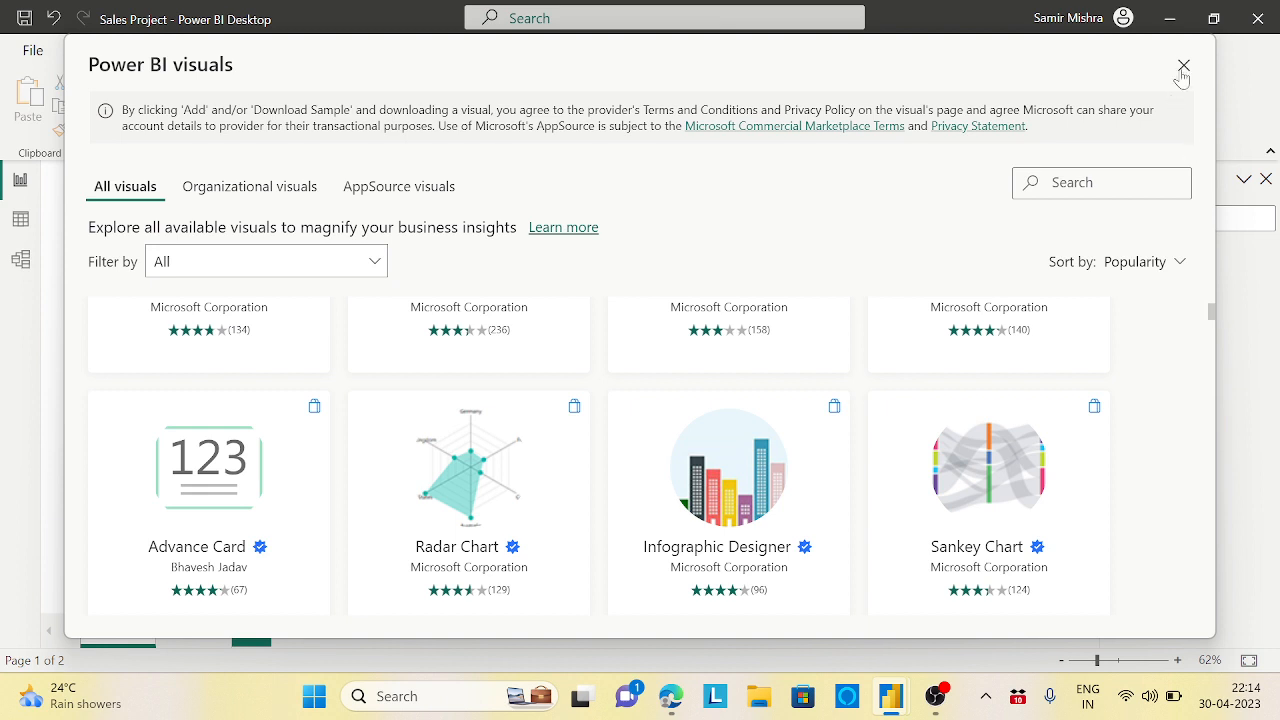
Close the visuals marketplace without adding a visual, returning to Page 1
click(1183, 66)
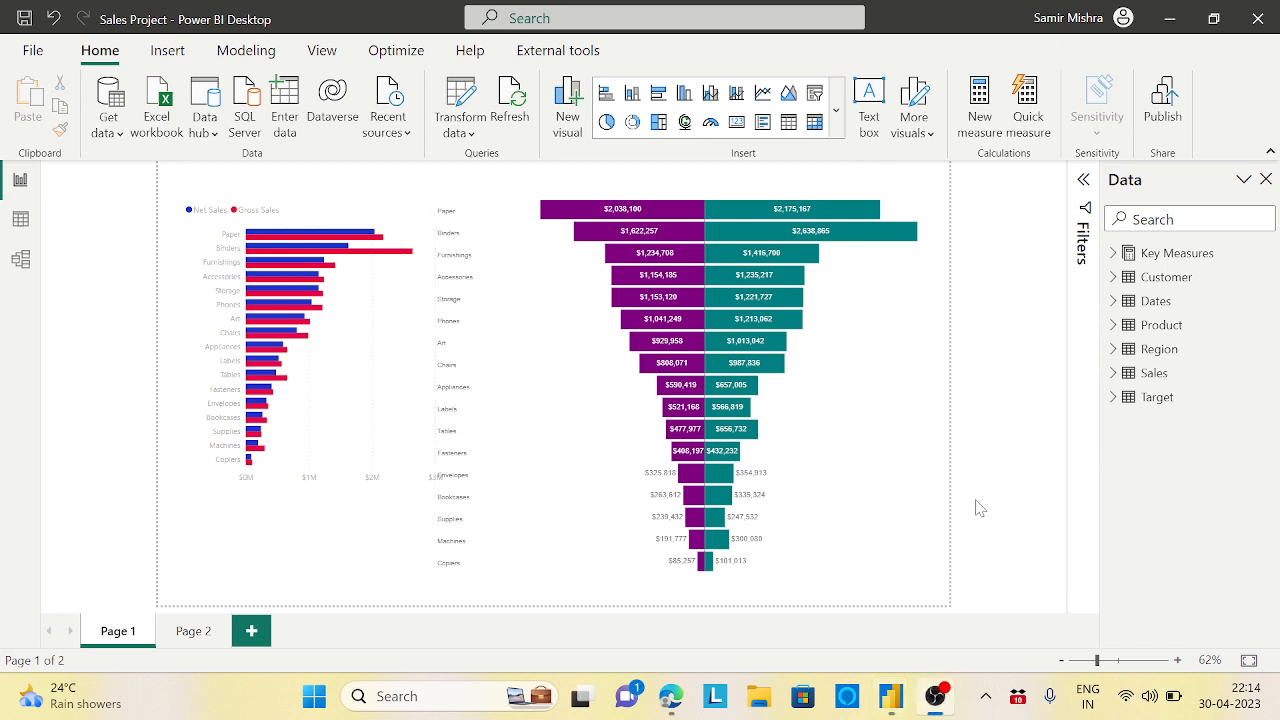
mouse_move(1142, 497)
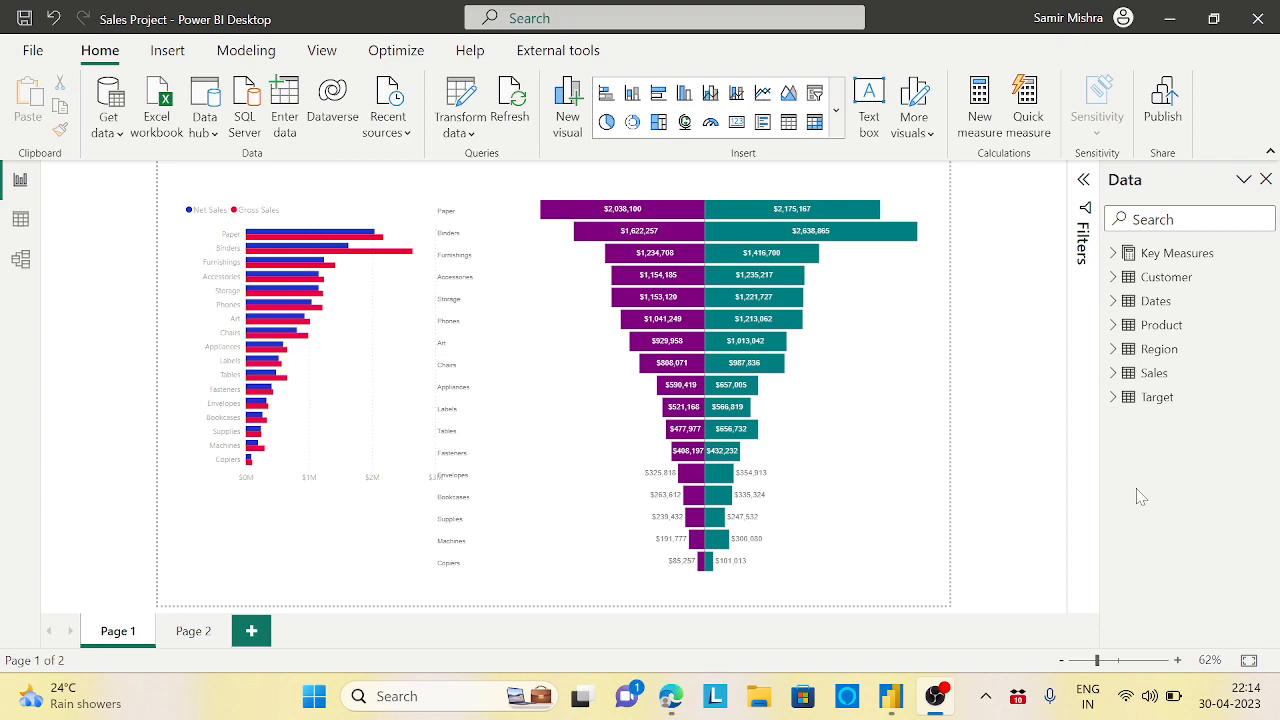